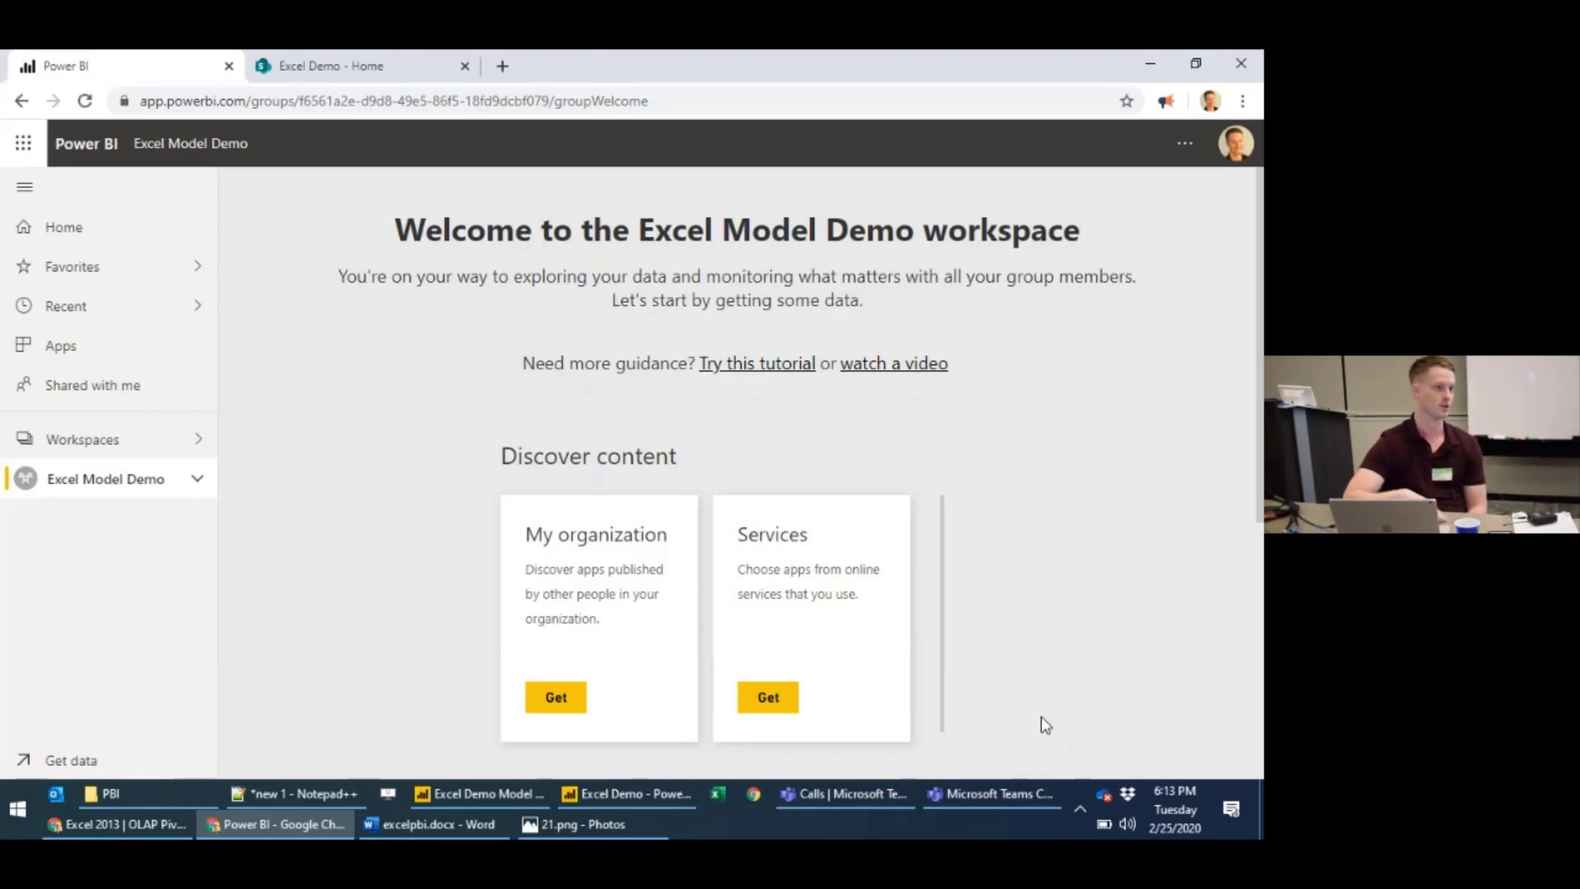
# - Switch from the browser to the Excel Demo Model report in Power BI Desktop
pyautogui.click(483, 794)
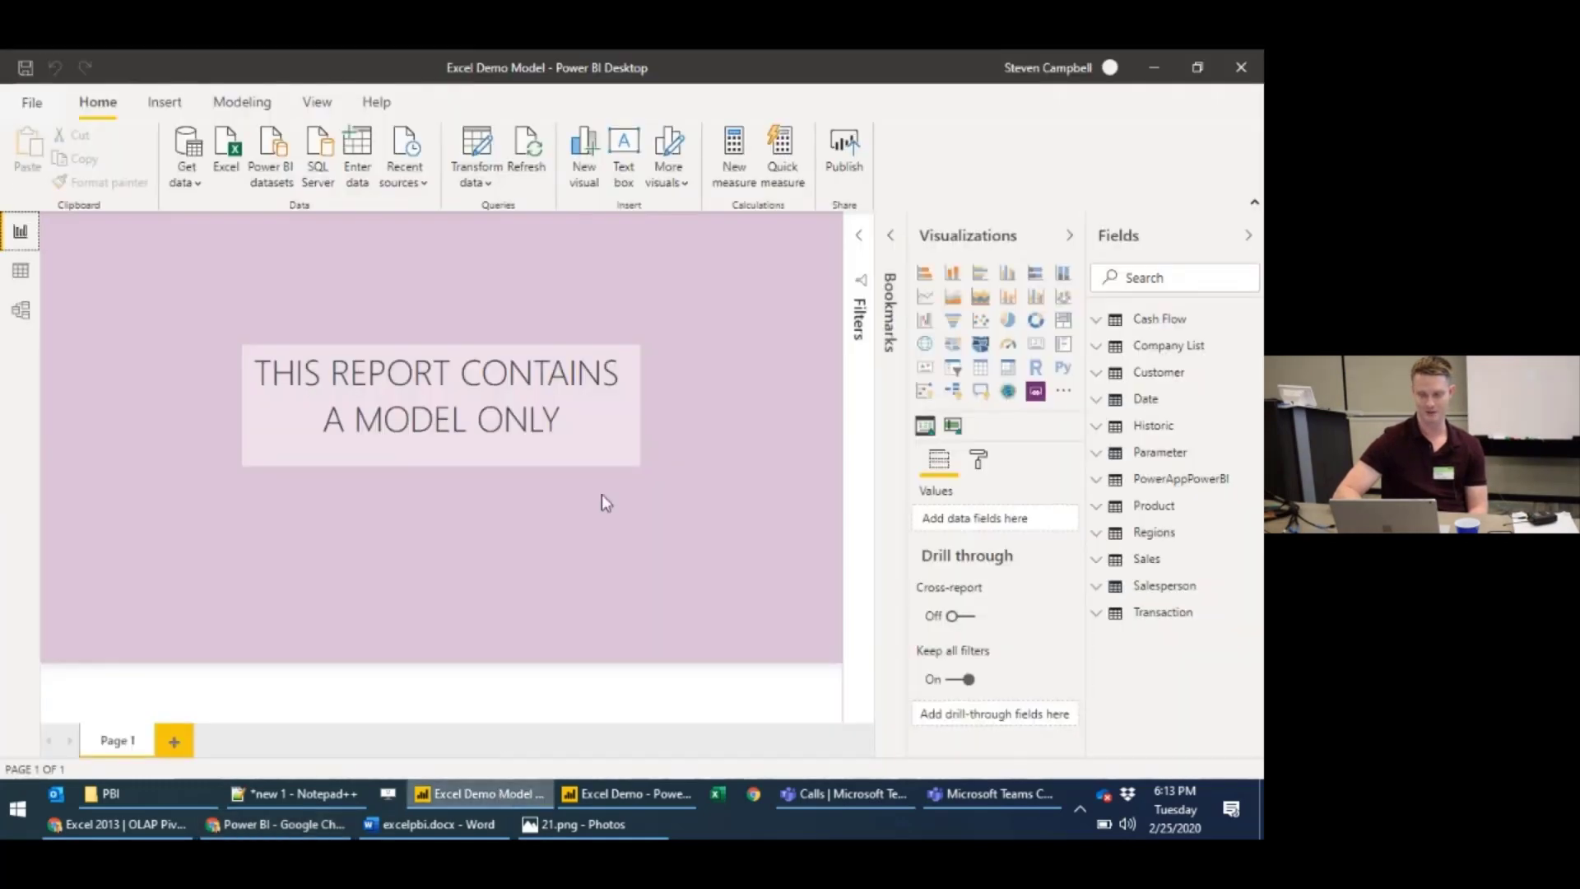
pyautogui.moveTo(902, 191)
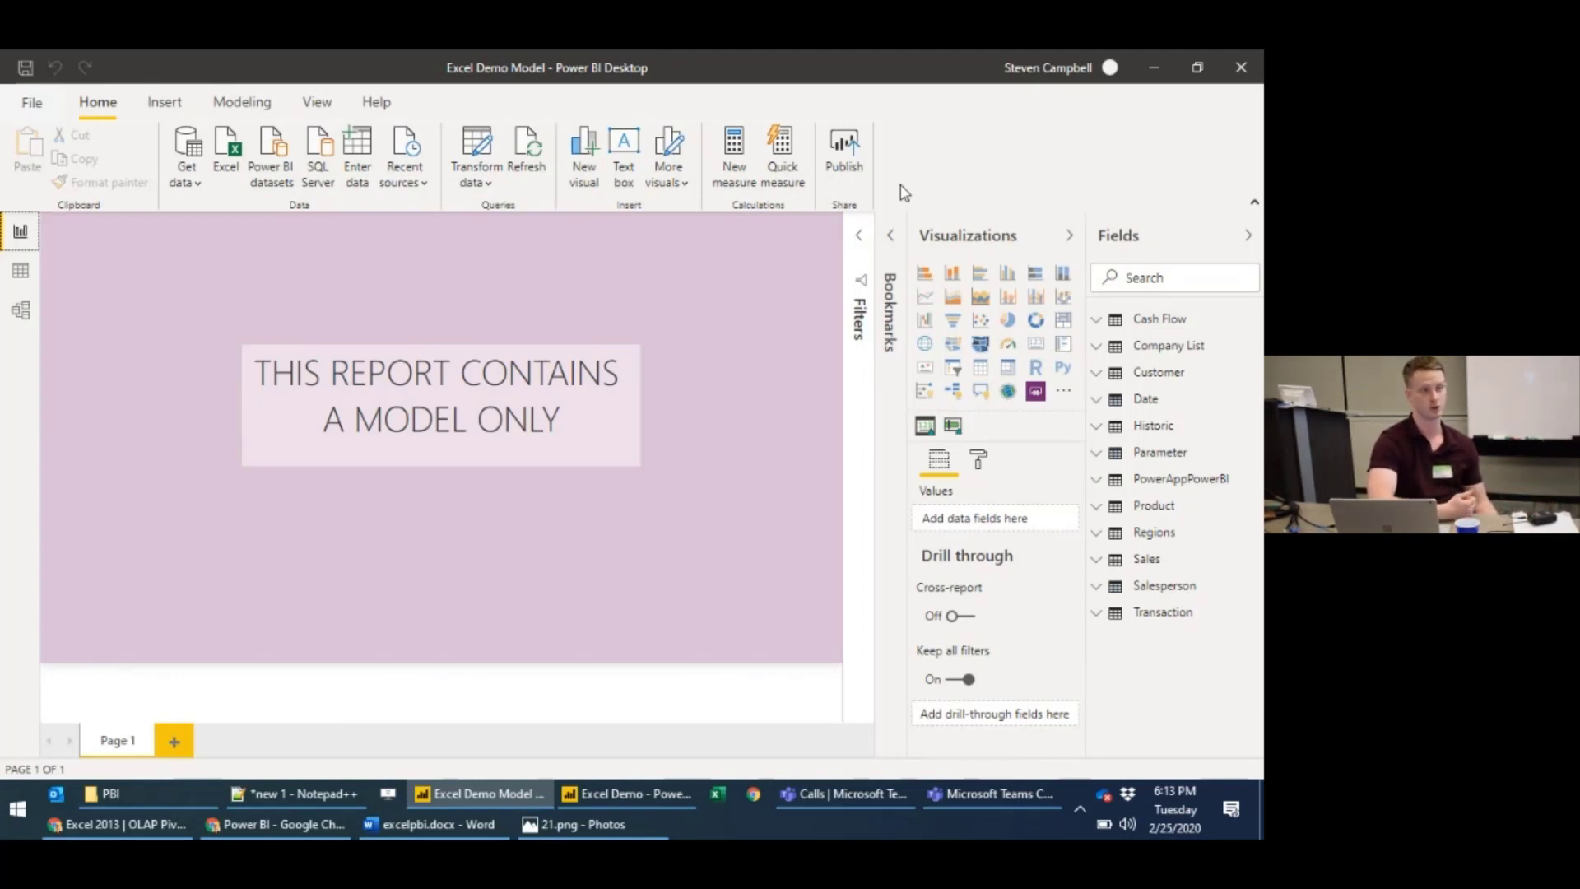
pyautogui.moveTo(525, 757)
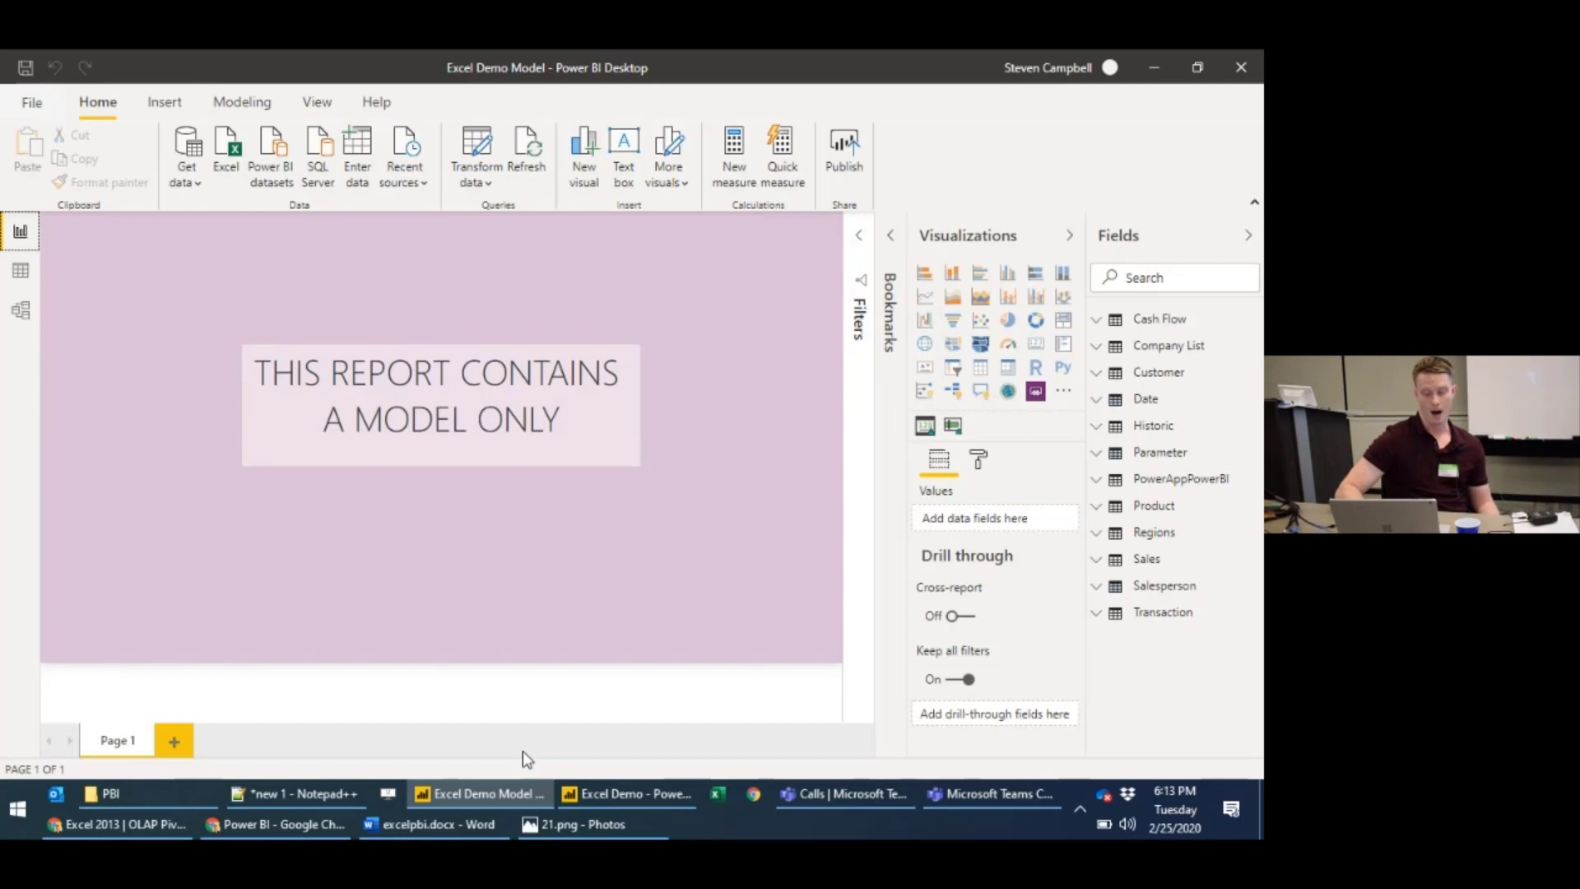
pyautogui.moveTo(418, 792)
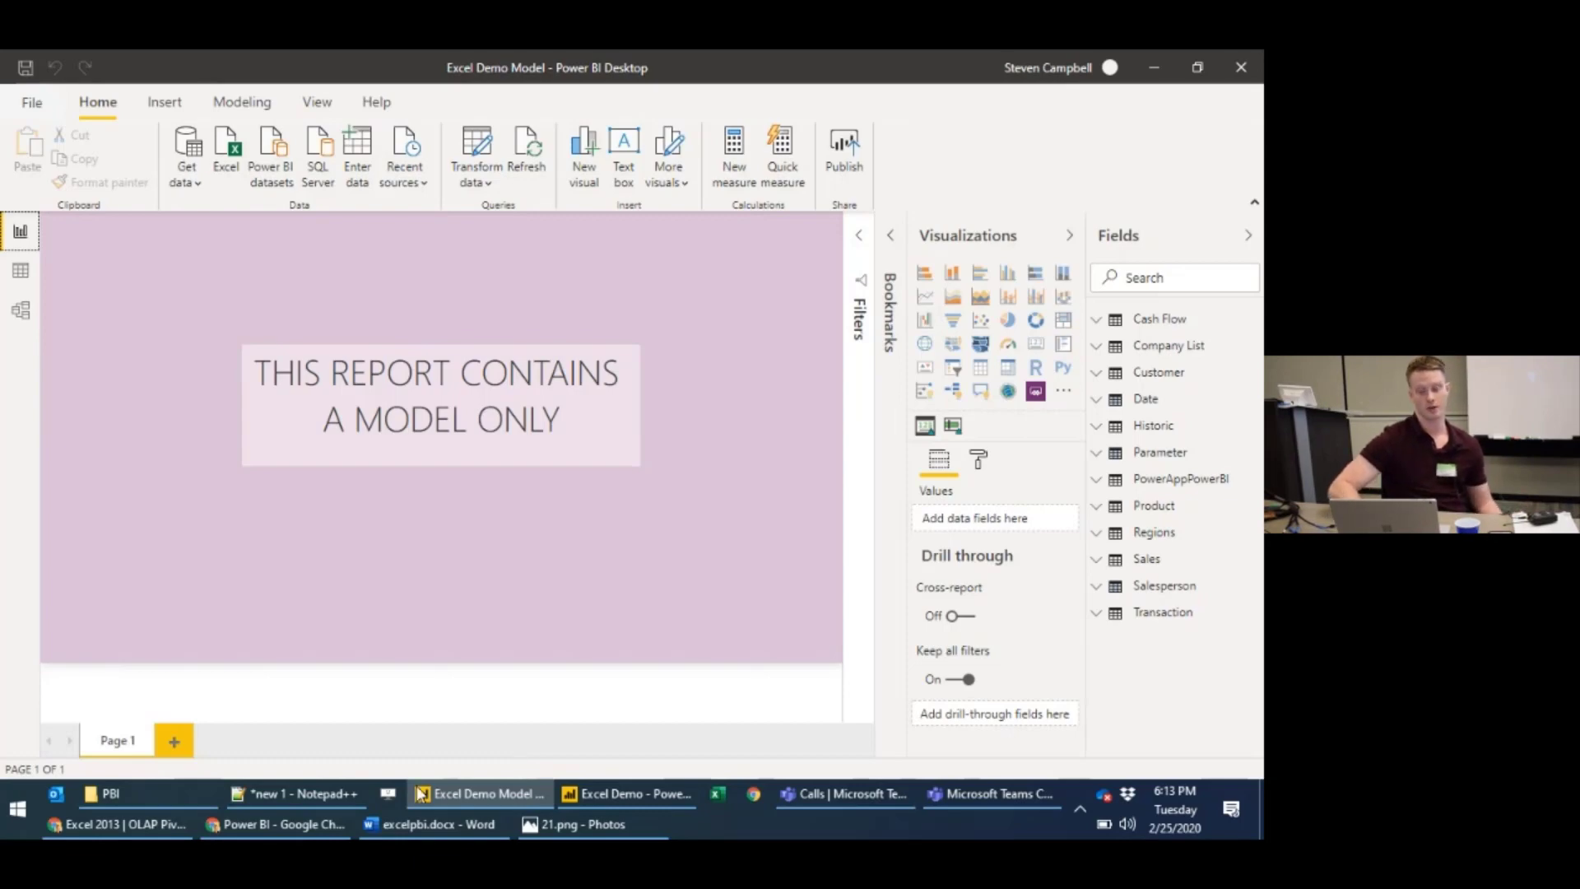
# - Save Excel Demo Model.pbix to Dropbox > Blogs > PBI, replacing the existing copy
pyautogui.click(30, 102)
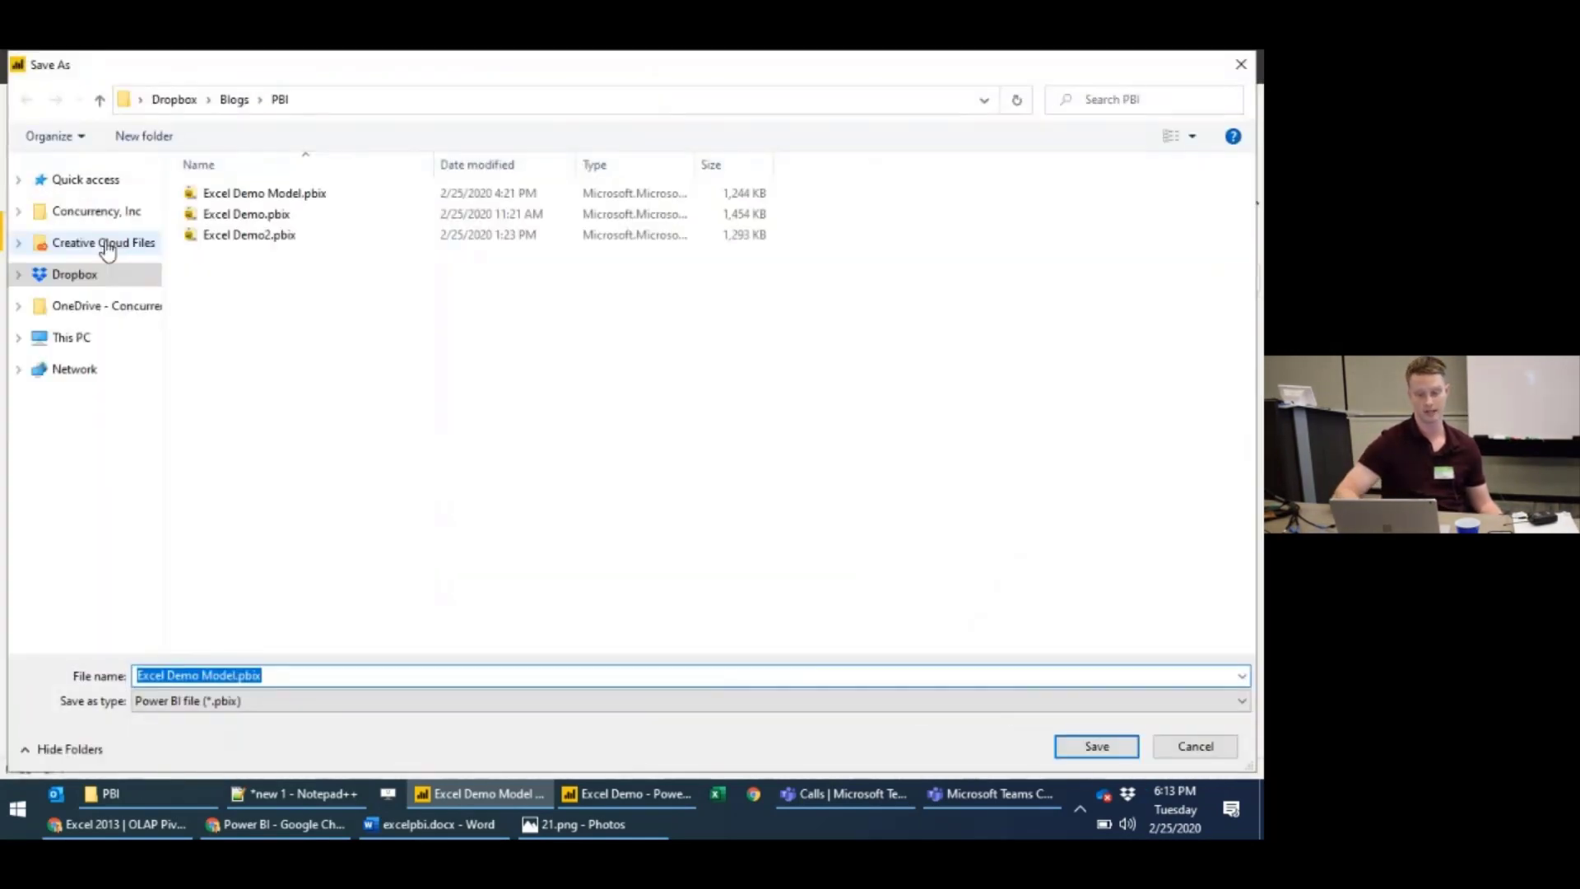
pyautogui.click(1097, 746)
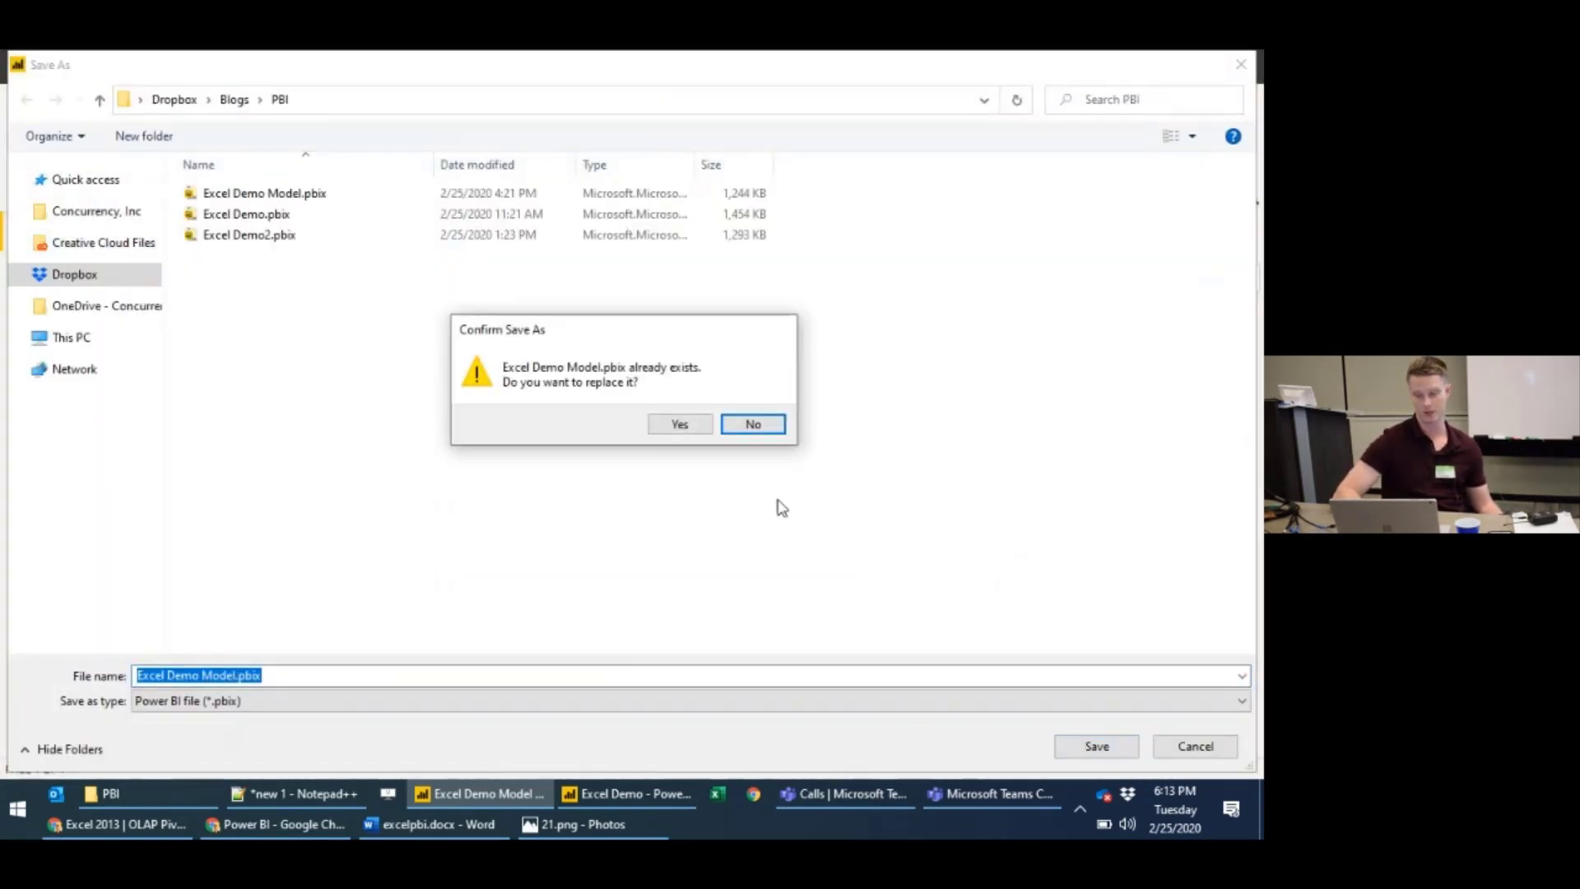
pyautogui.click(678, 423)
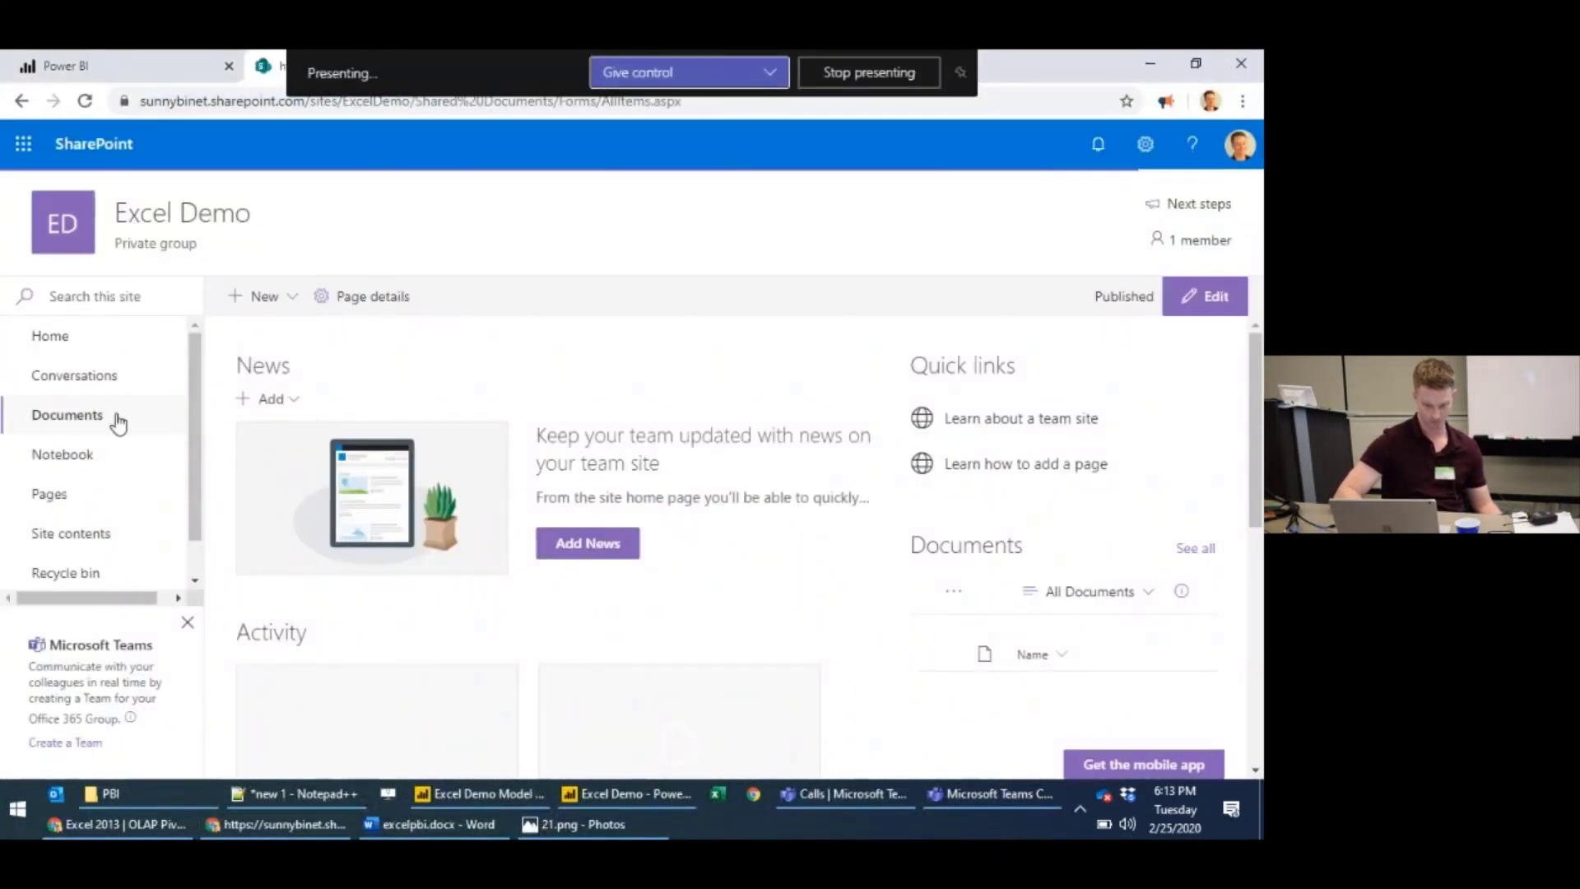
# - Start a file upload into the Excel Demo site's Documents library
pyautogui.click(68, 415)
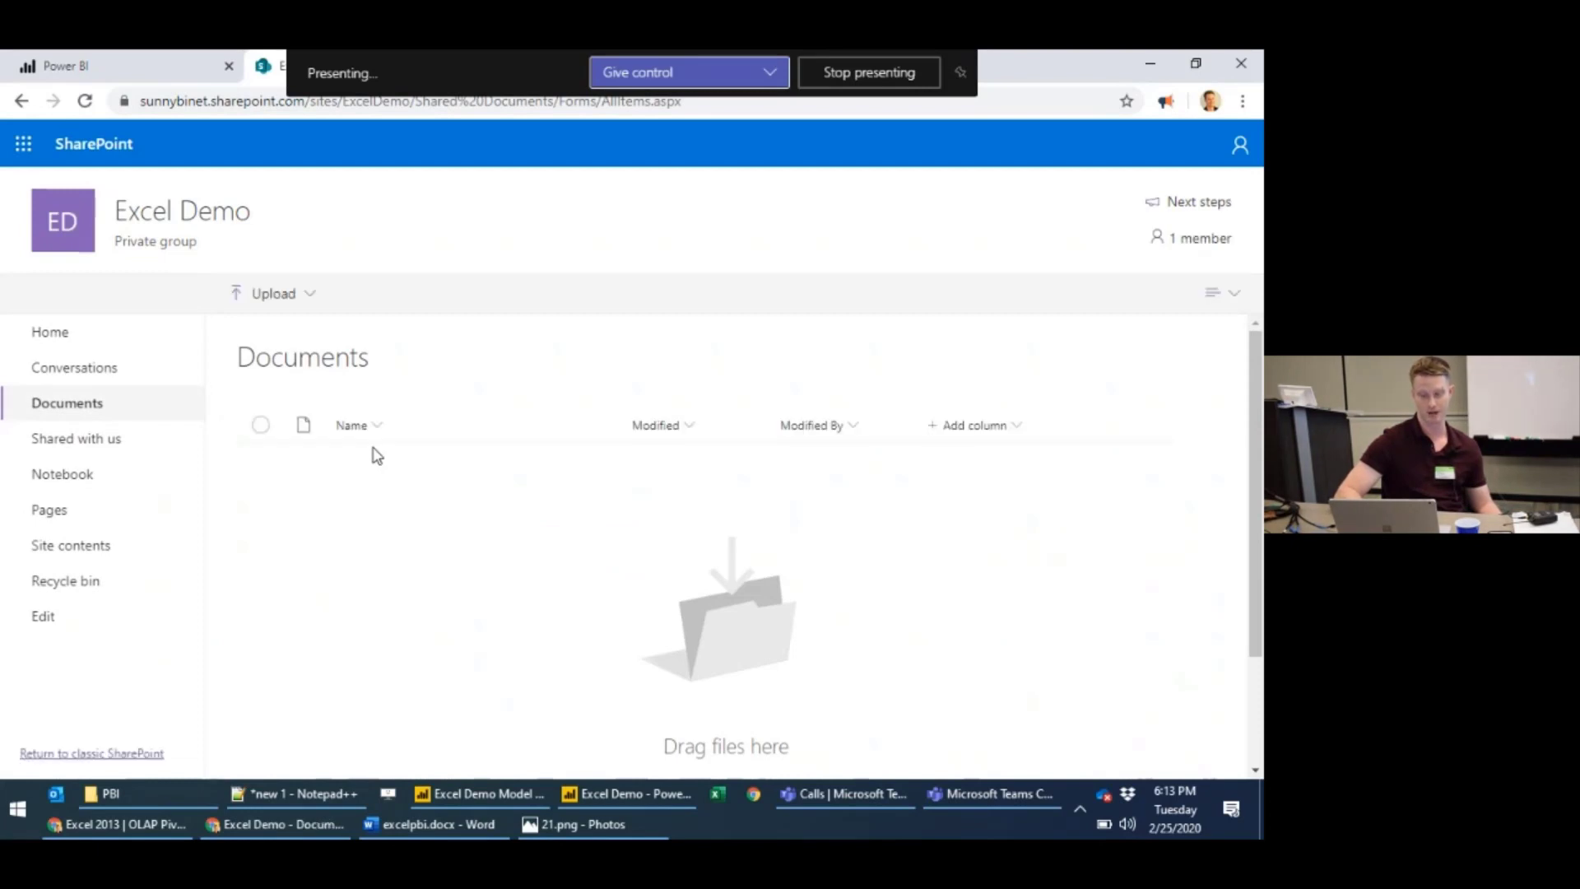
pyautogui.click(361, 293)
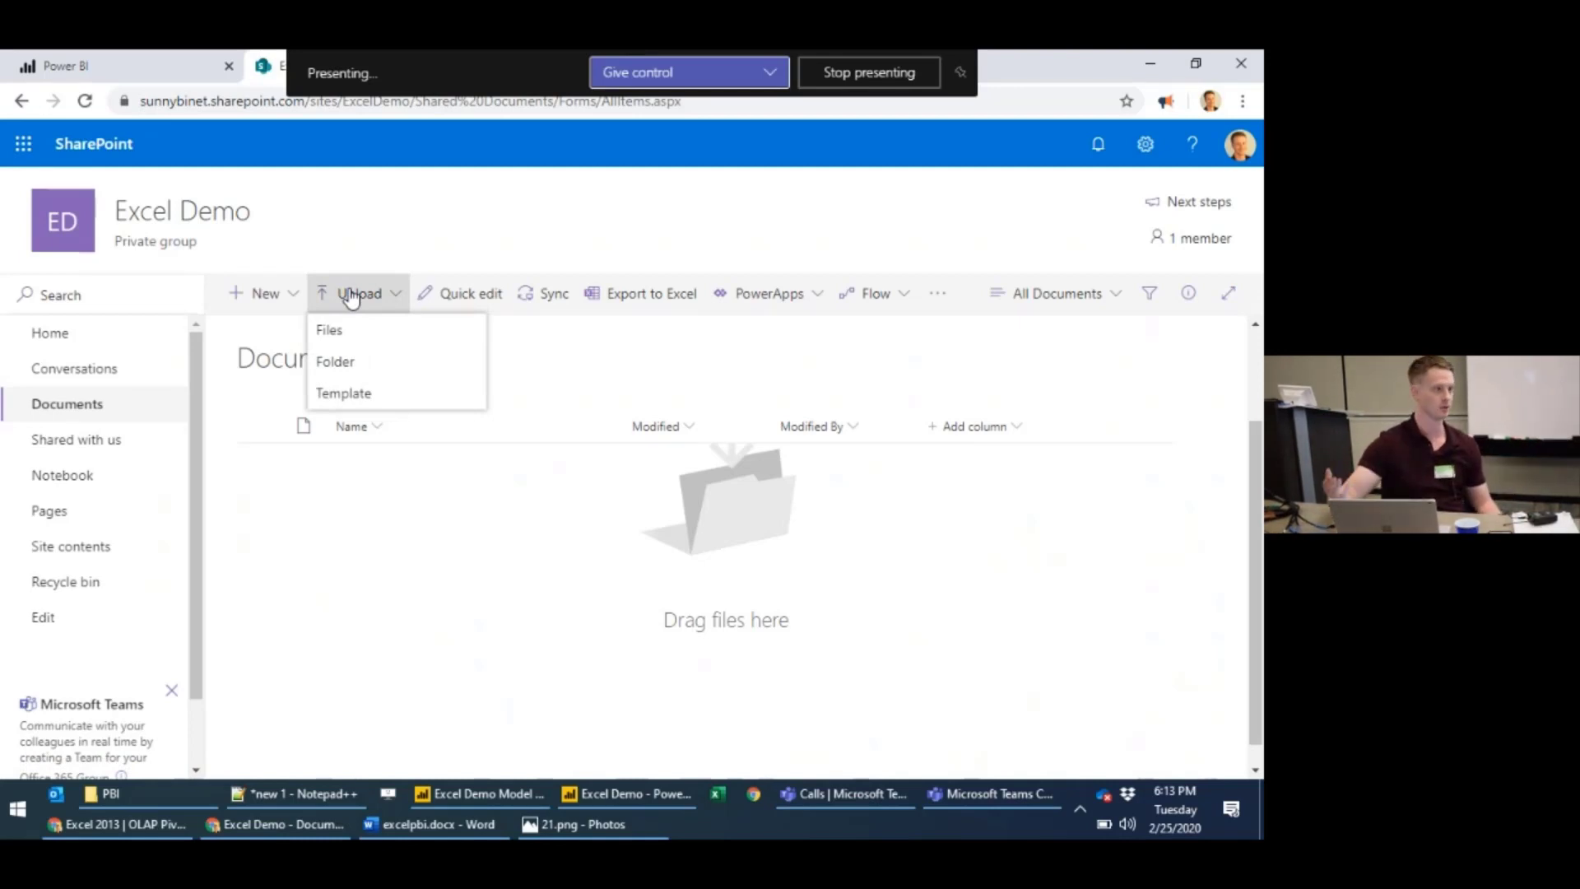
pyautogui.click(330, 329)
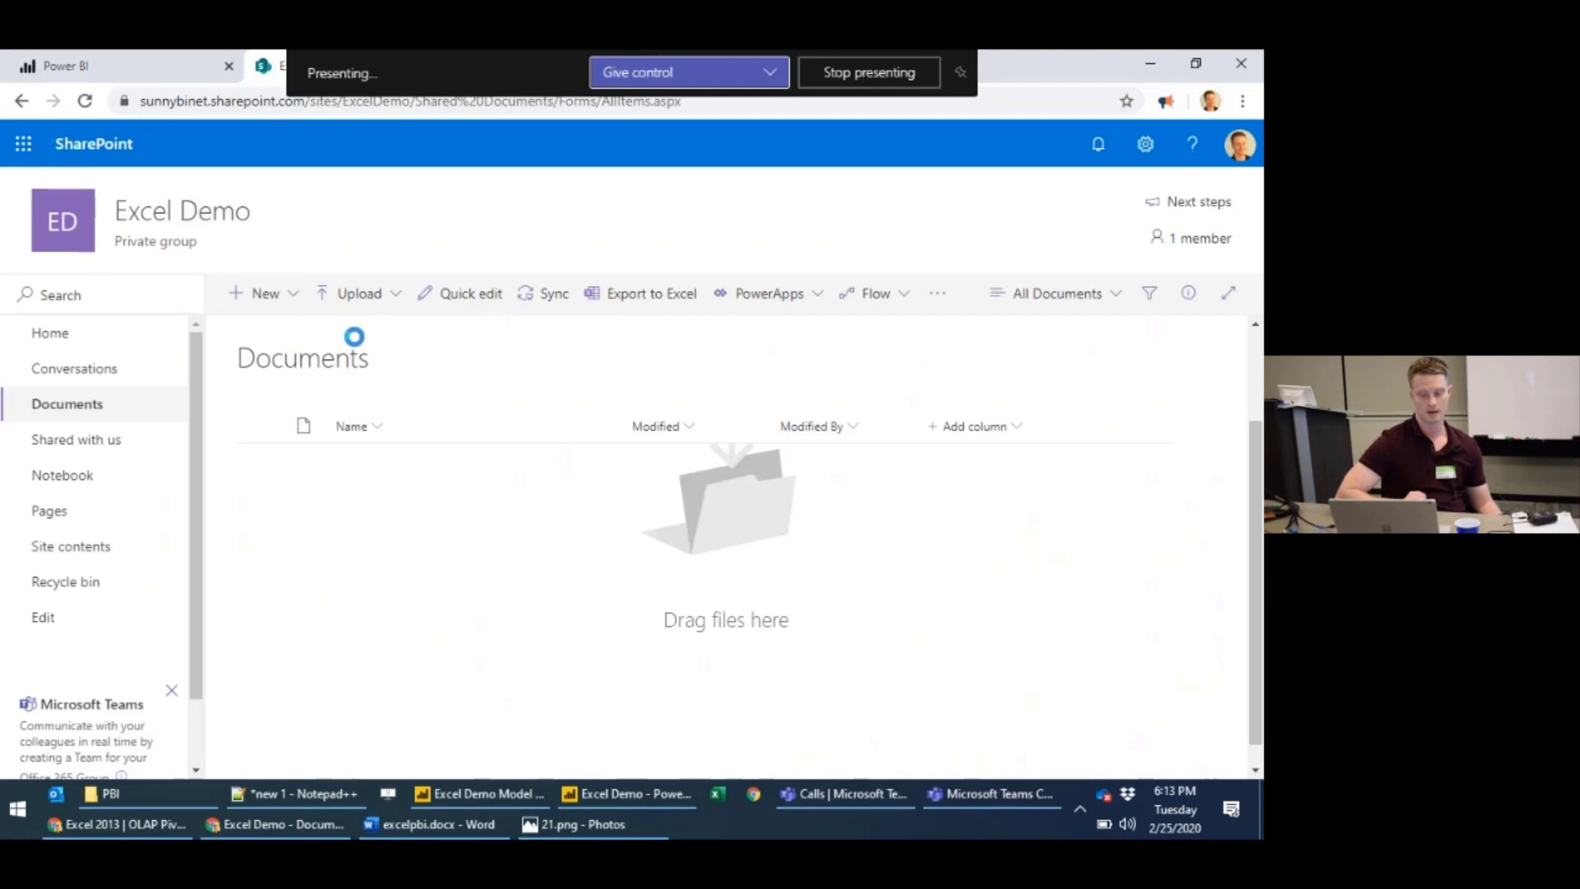
pyautogui.click(359, 293)
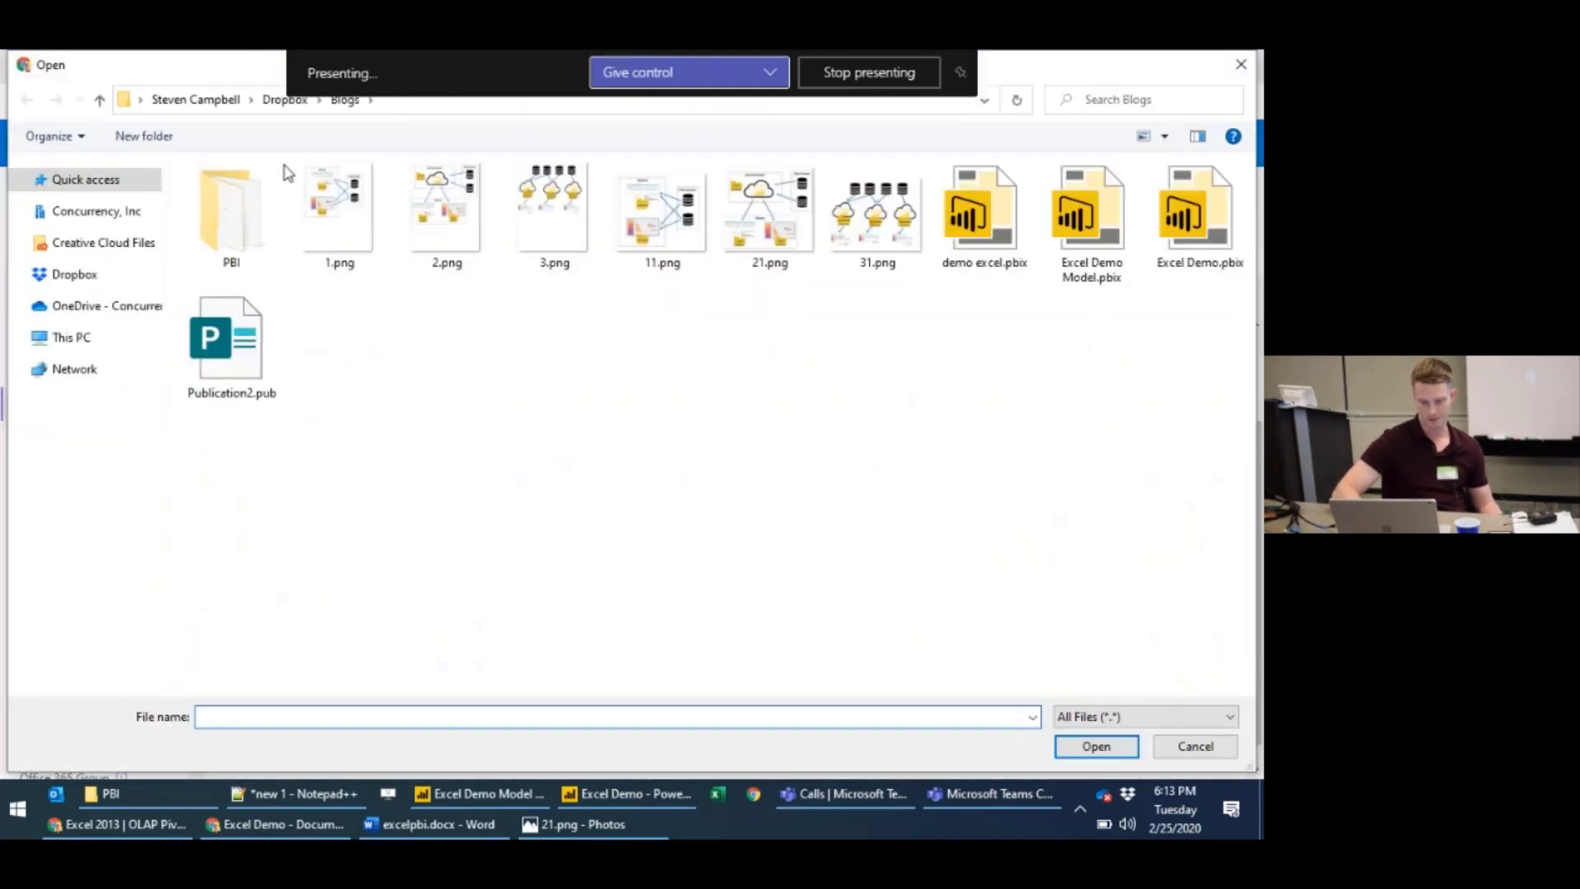
# - Choose Excel Demo Model.pbix from the PBI folder and upload it
pyautogui.doubleClick(231, 212)
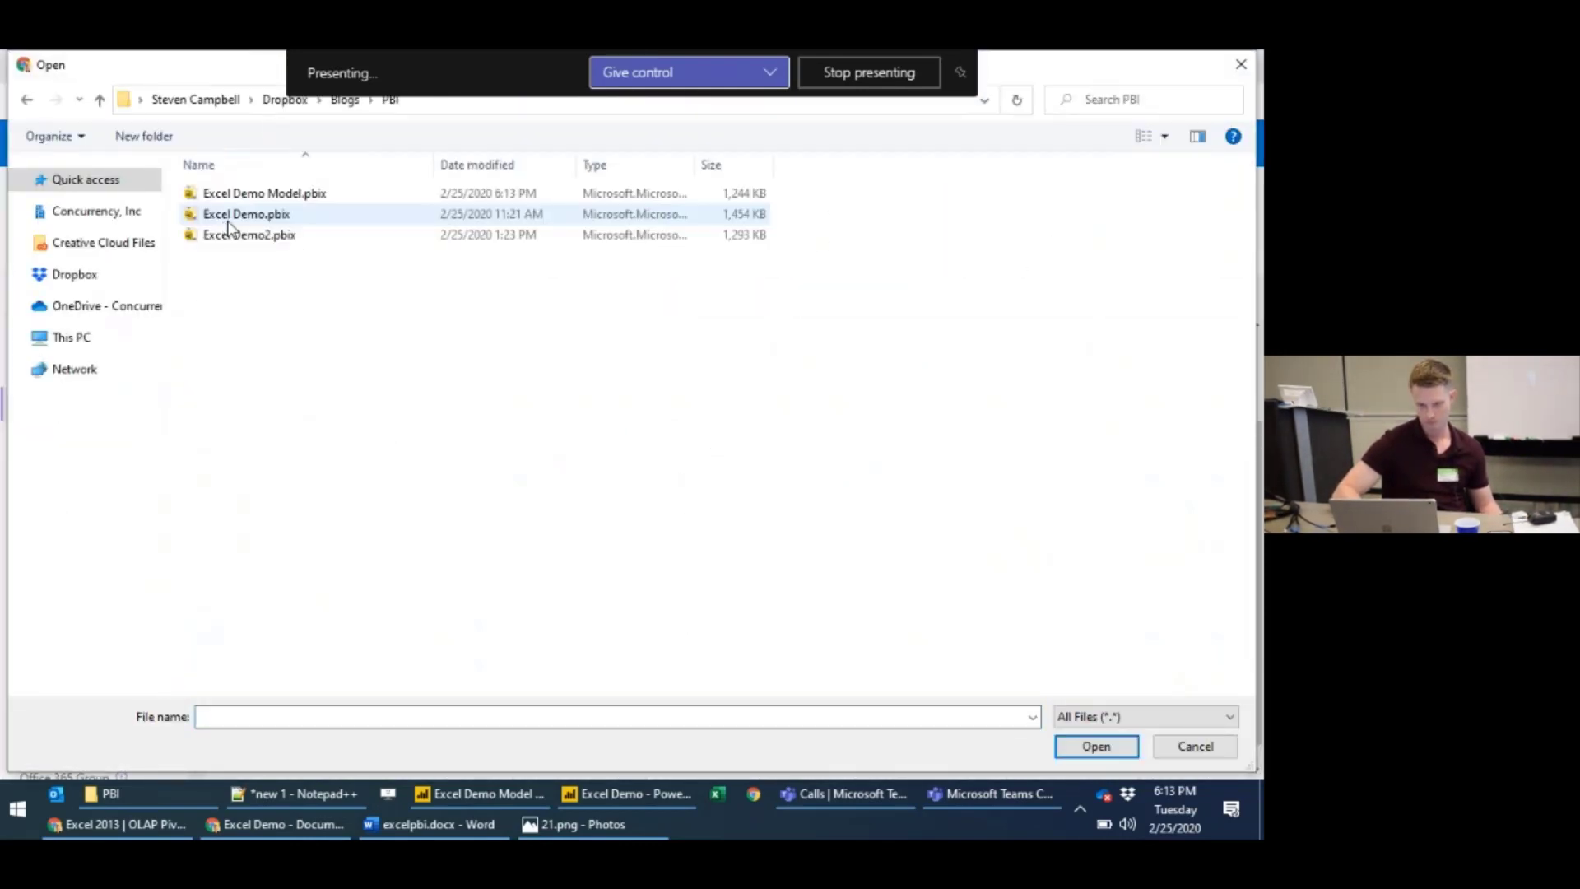
pyautogui.click(265, 192)
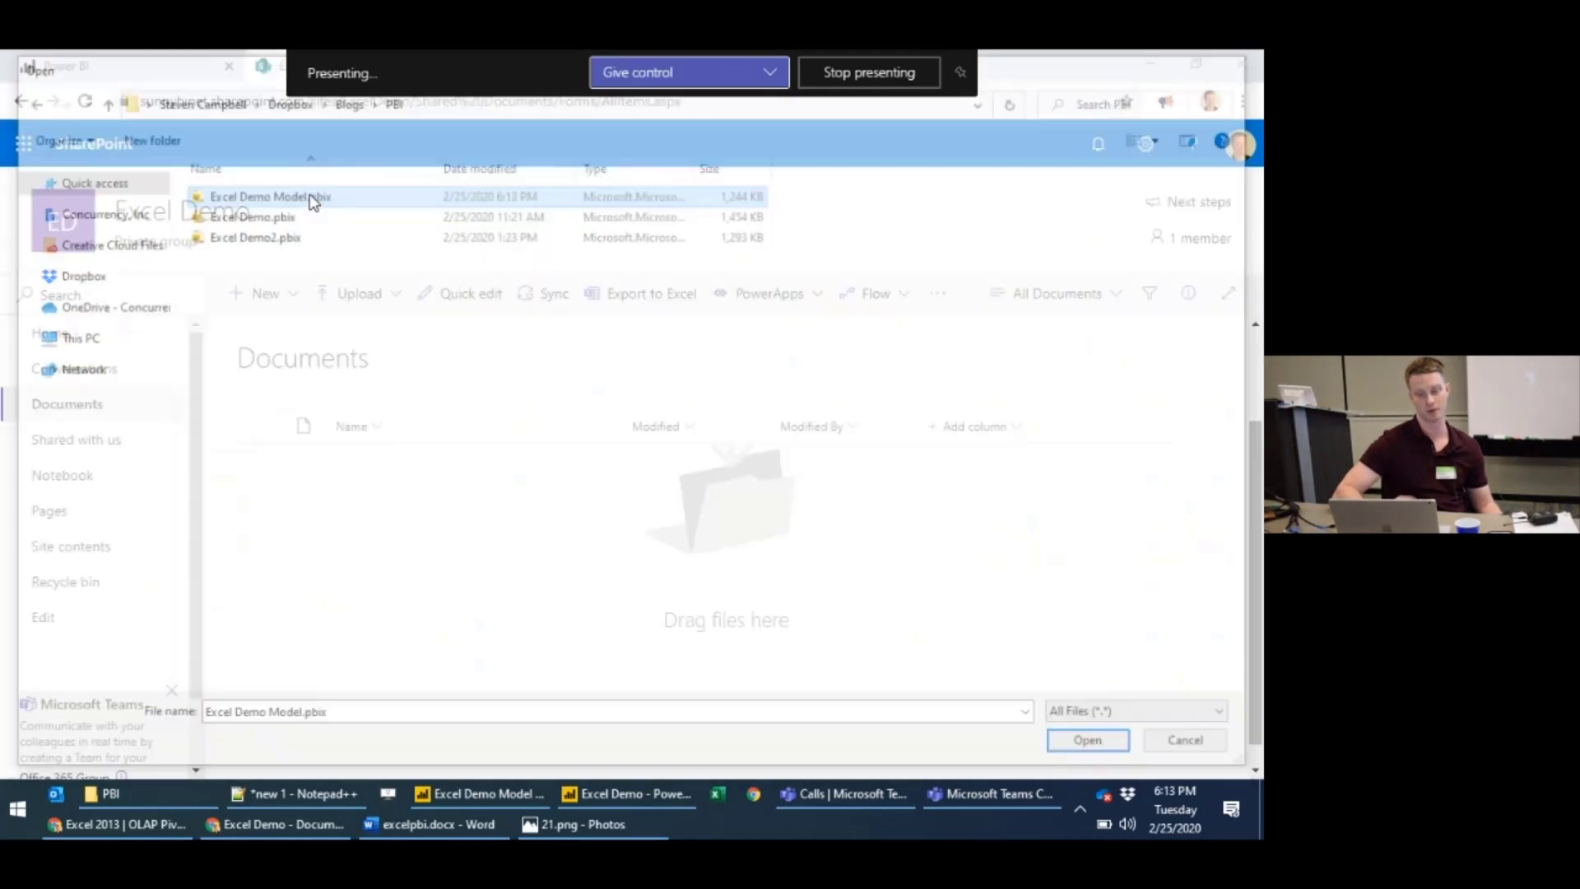
pyautogui.click(1086, 739)
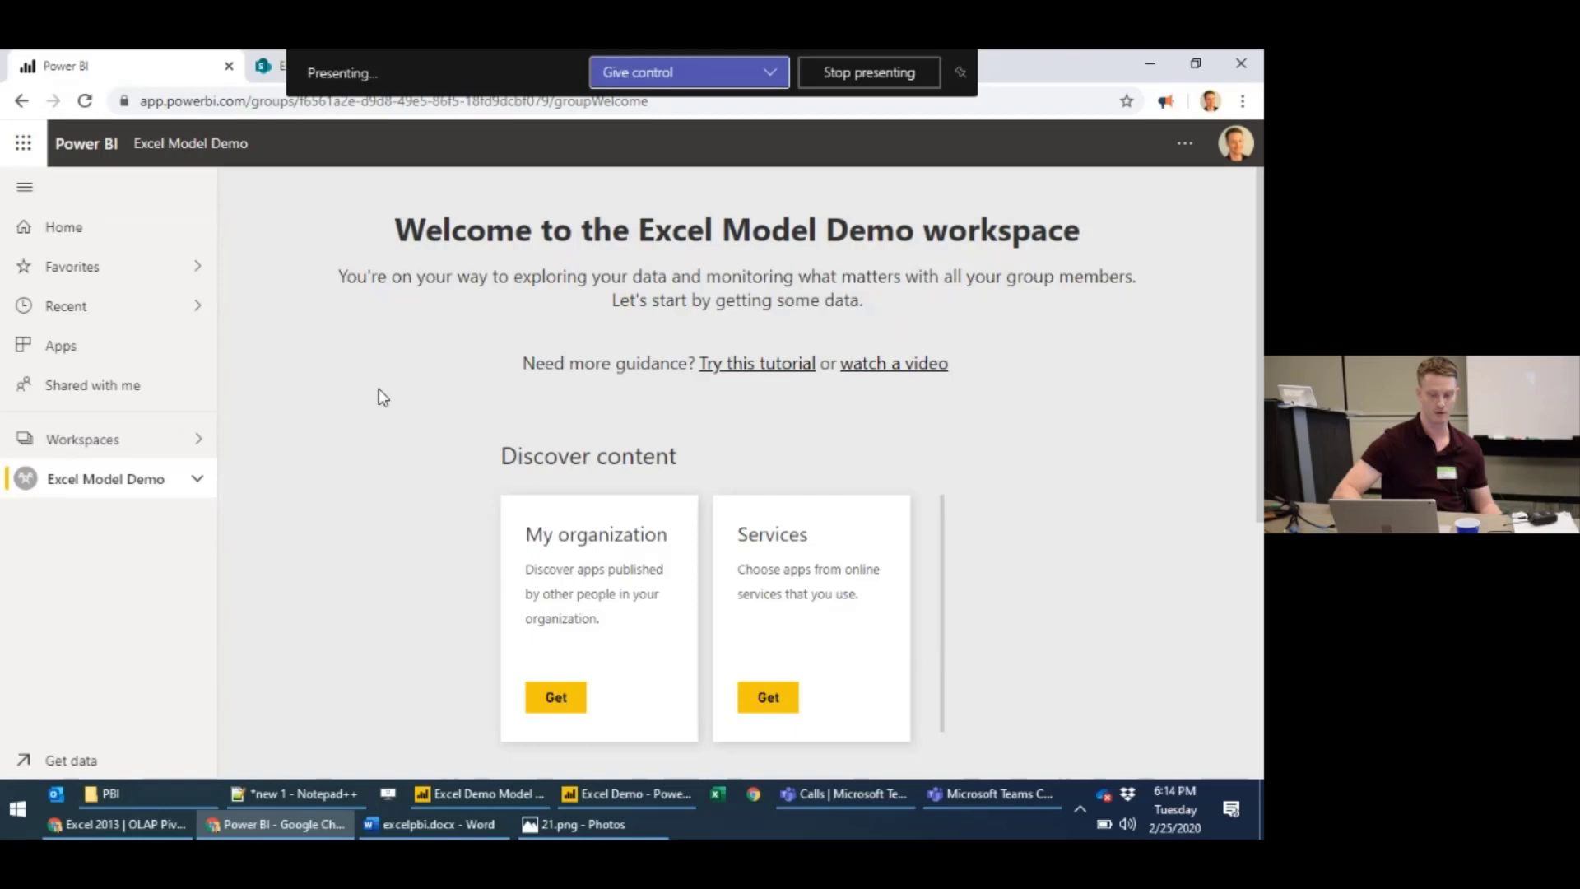
pyautogui.moveTo(191, 497)
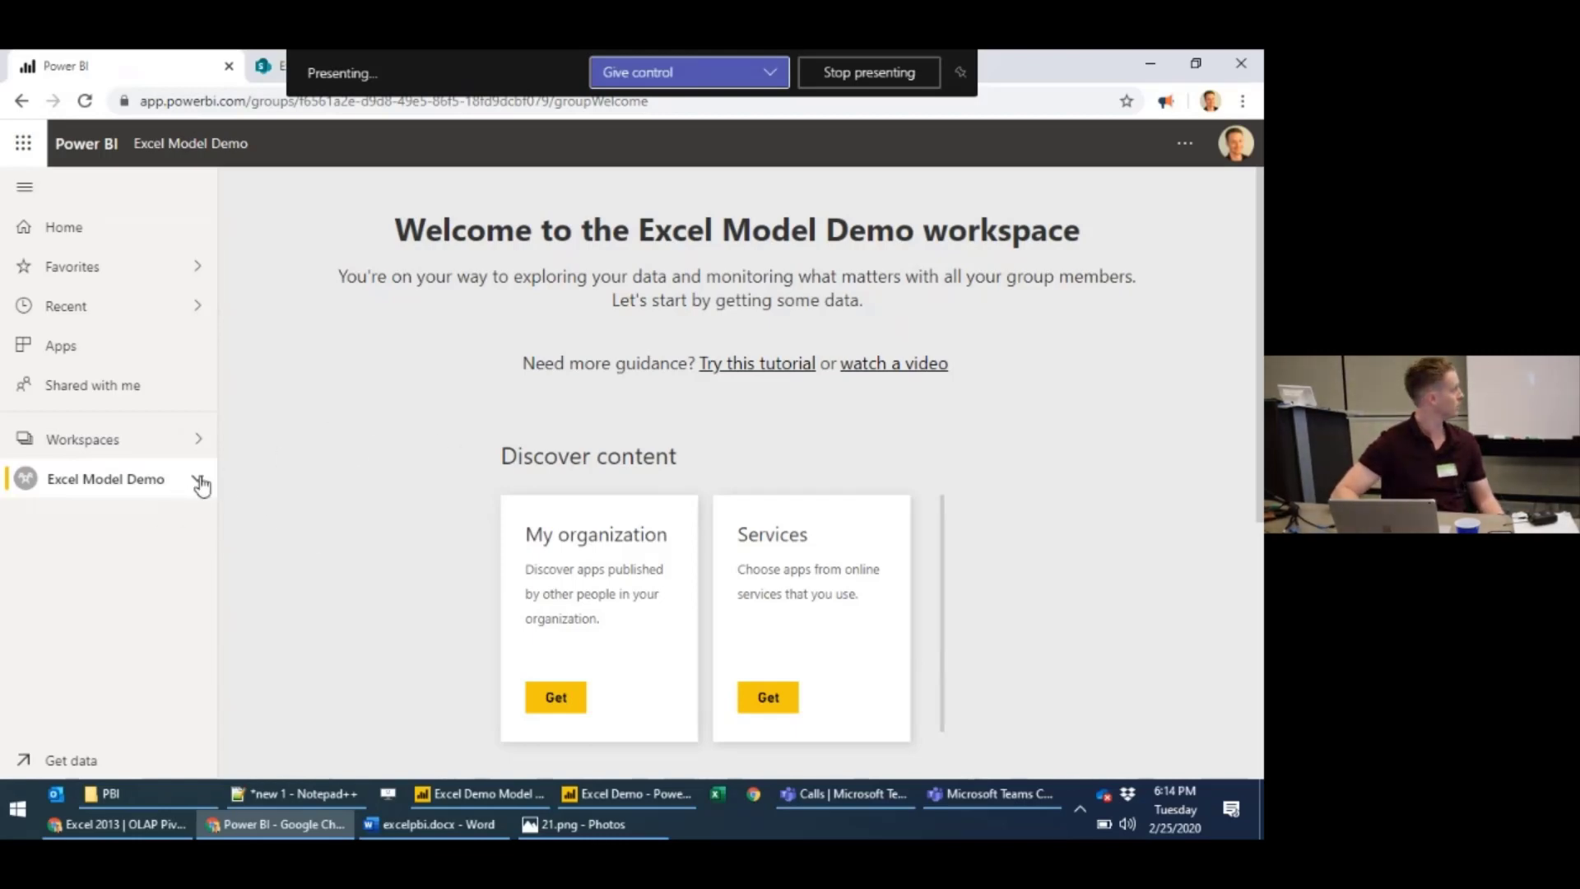
# - Go to the workspace's Get Data page and choose Files to see the import sources
pyautogui.click(201, 480)
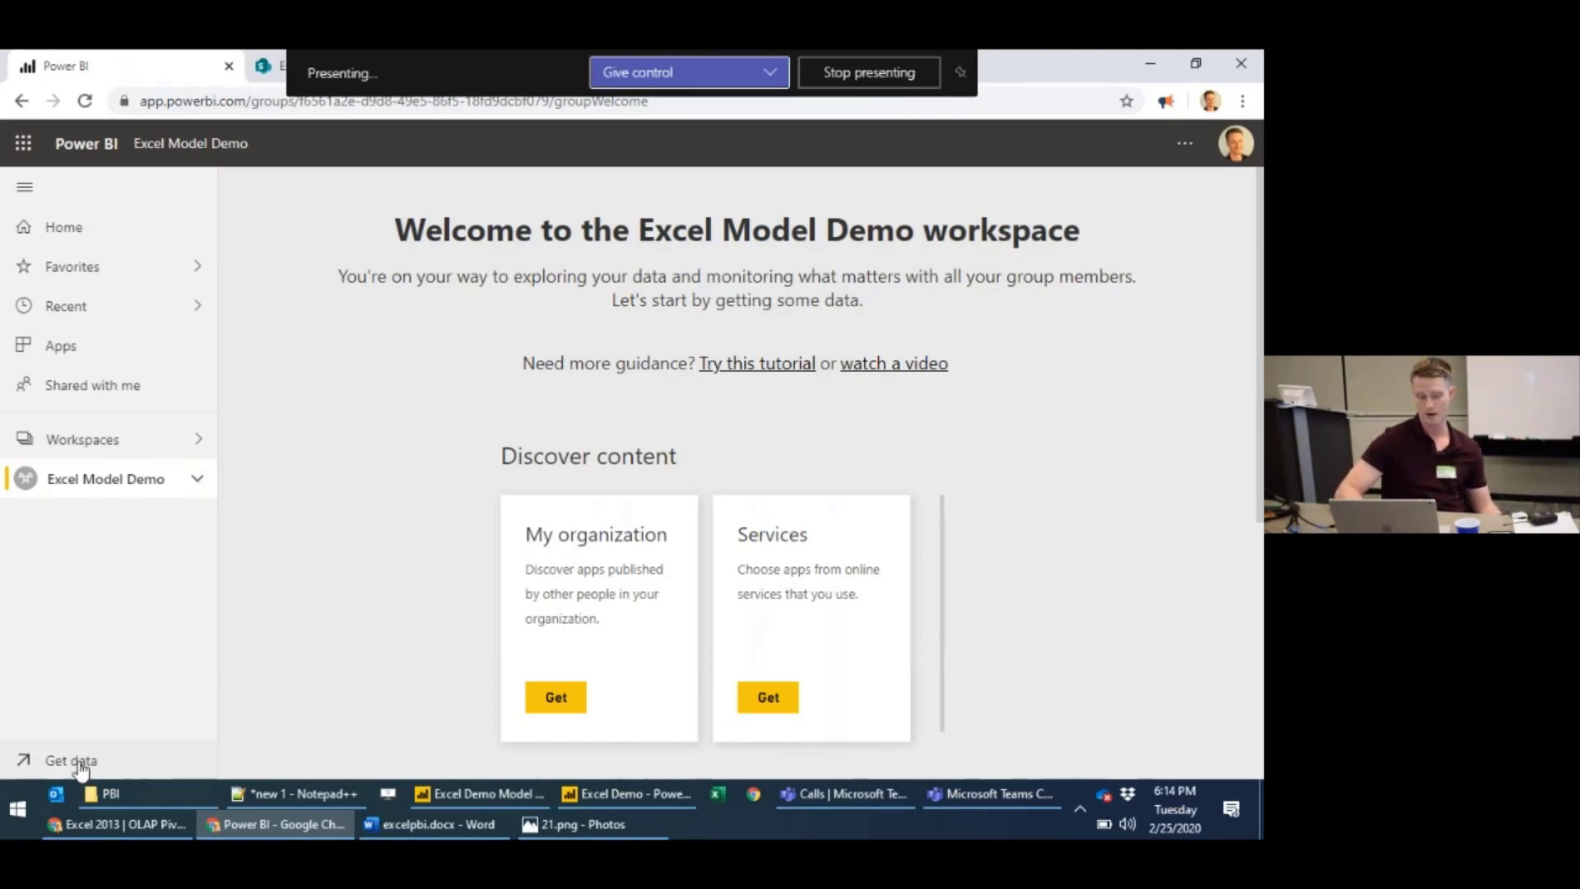
pyautogui.click(71, 760)
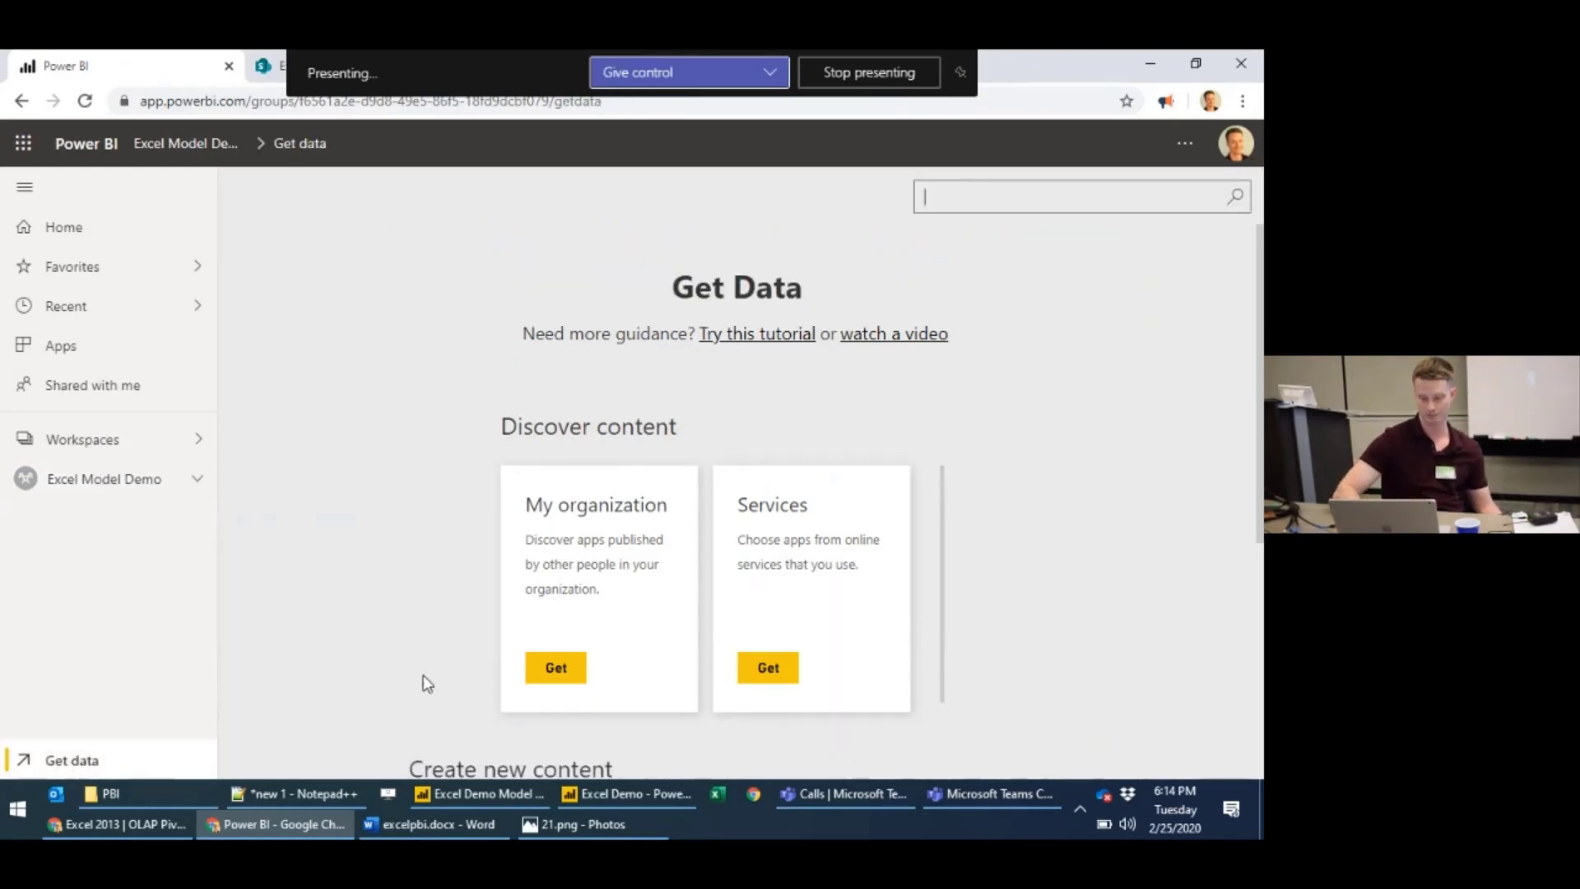
pyautogui.scroll(-3)
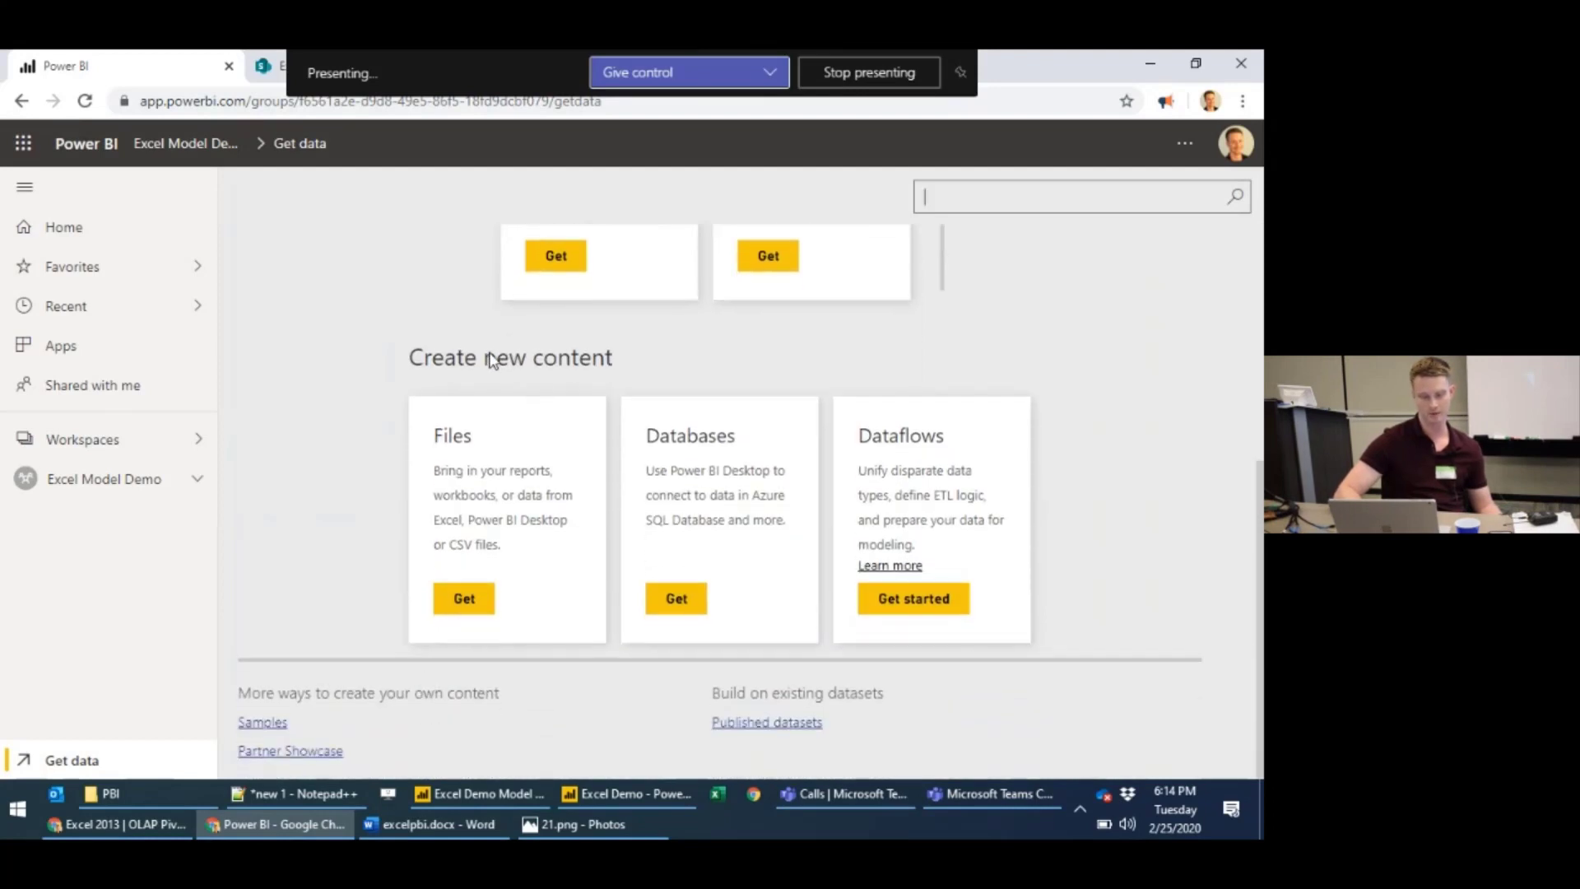
pyautogui.click(462, 598)
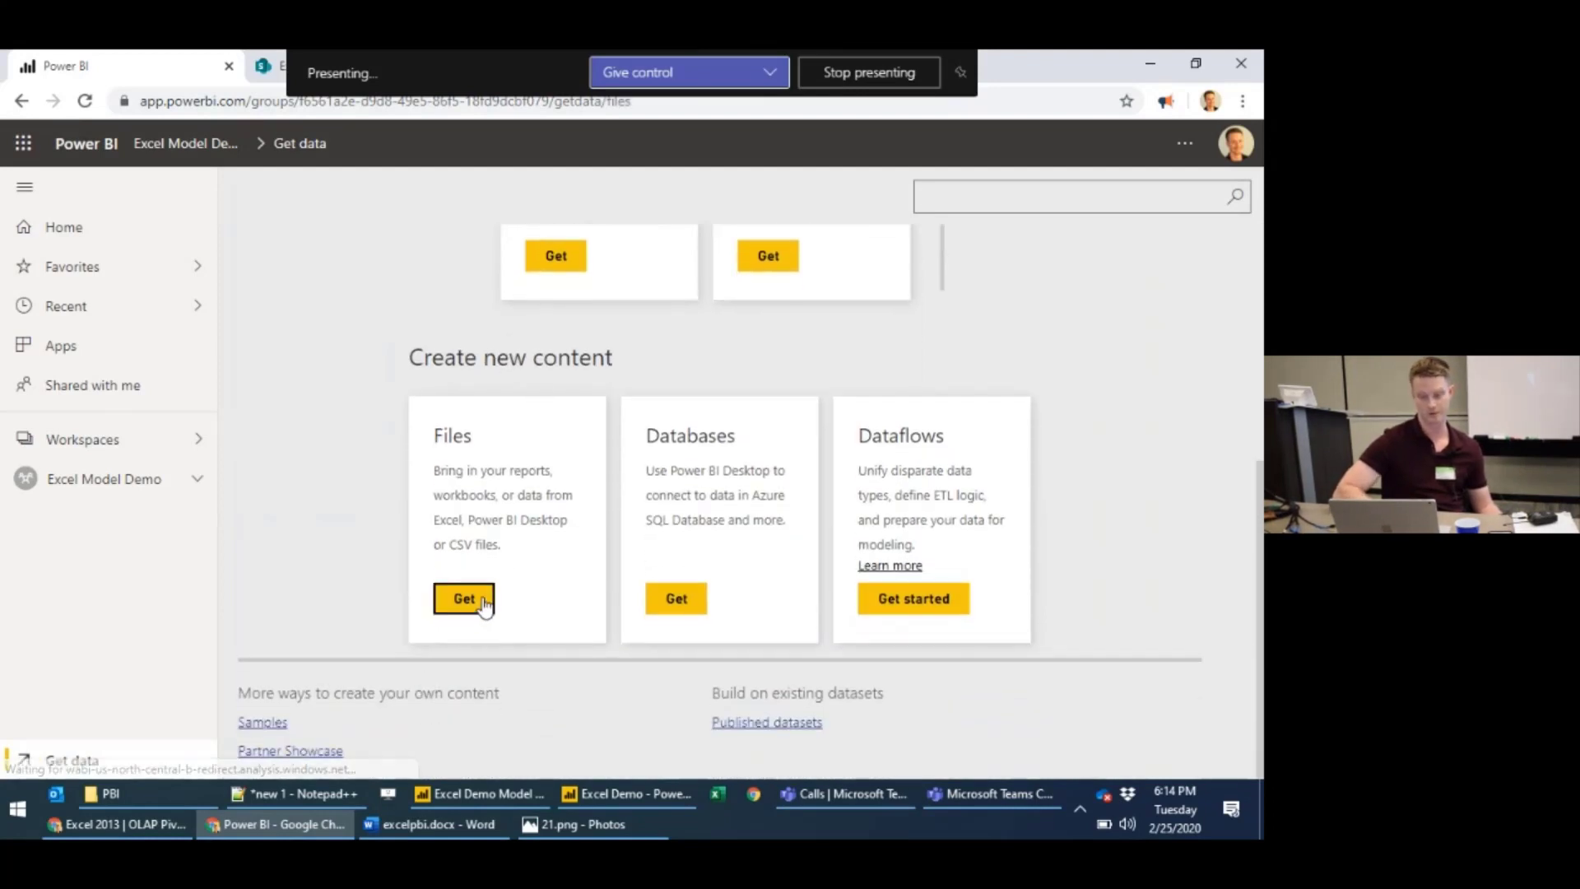
pyautogui.click(464, 598)
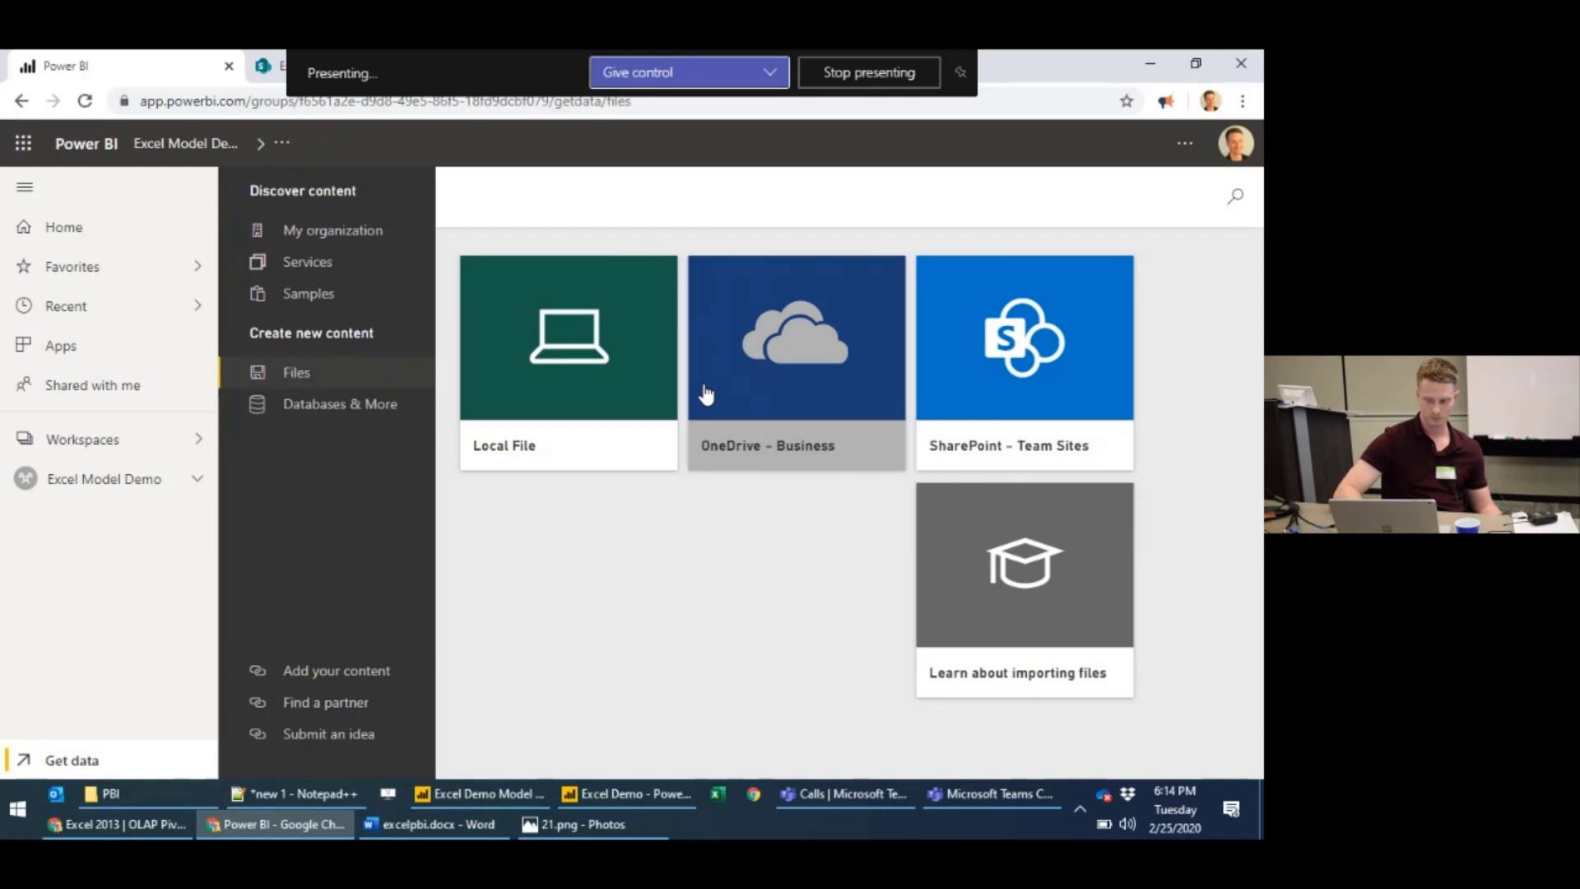
pyautogui.moveTo(665, 365)
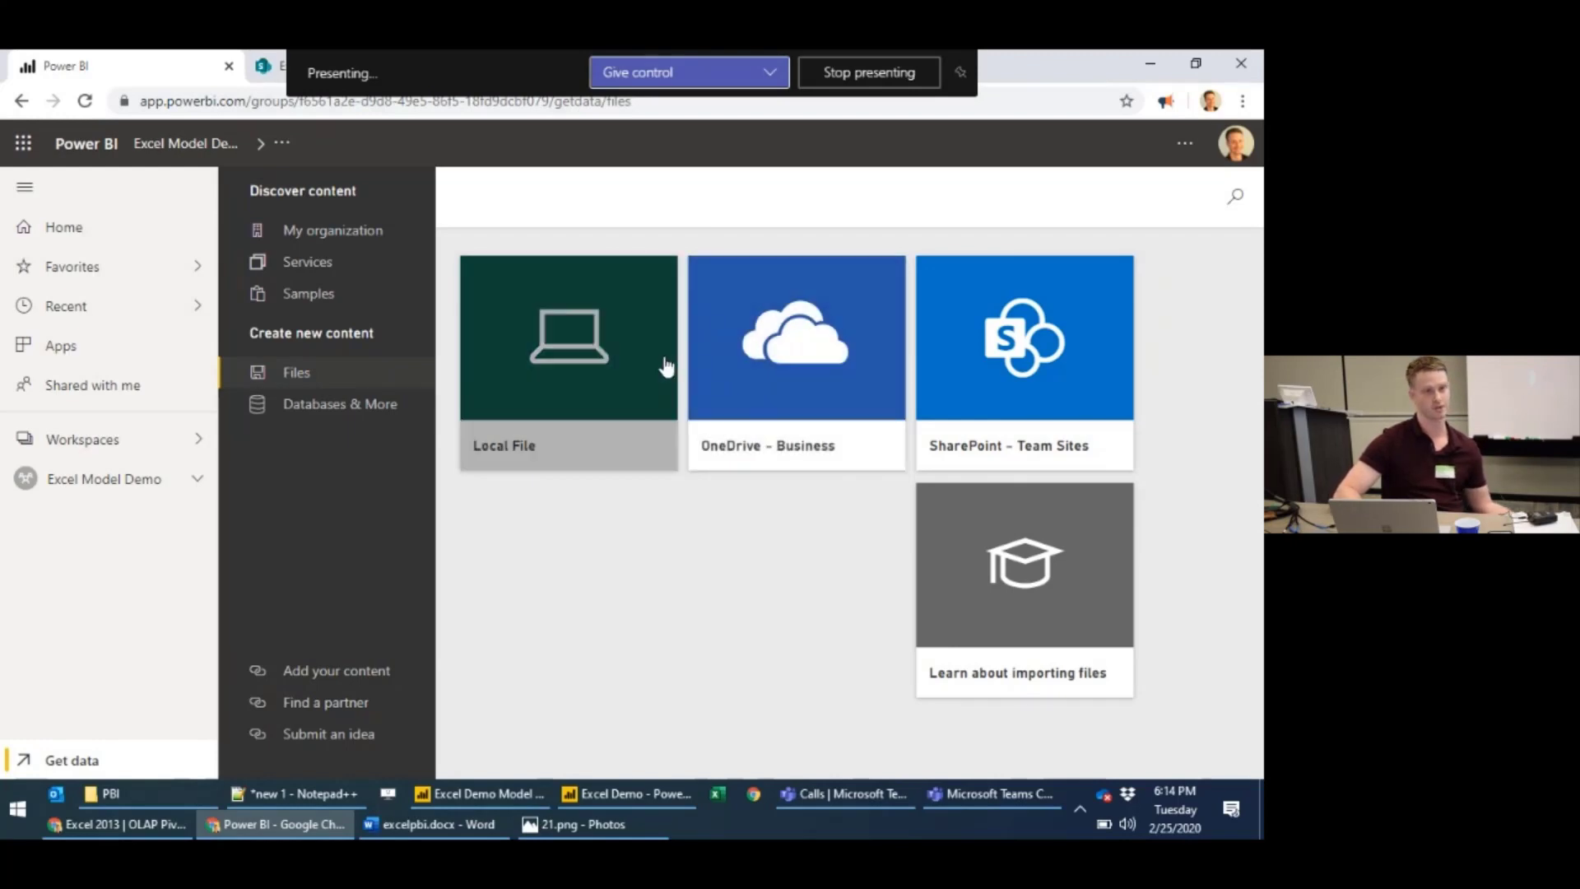
pyautogui.click(1022, 336)
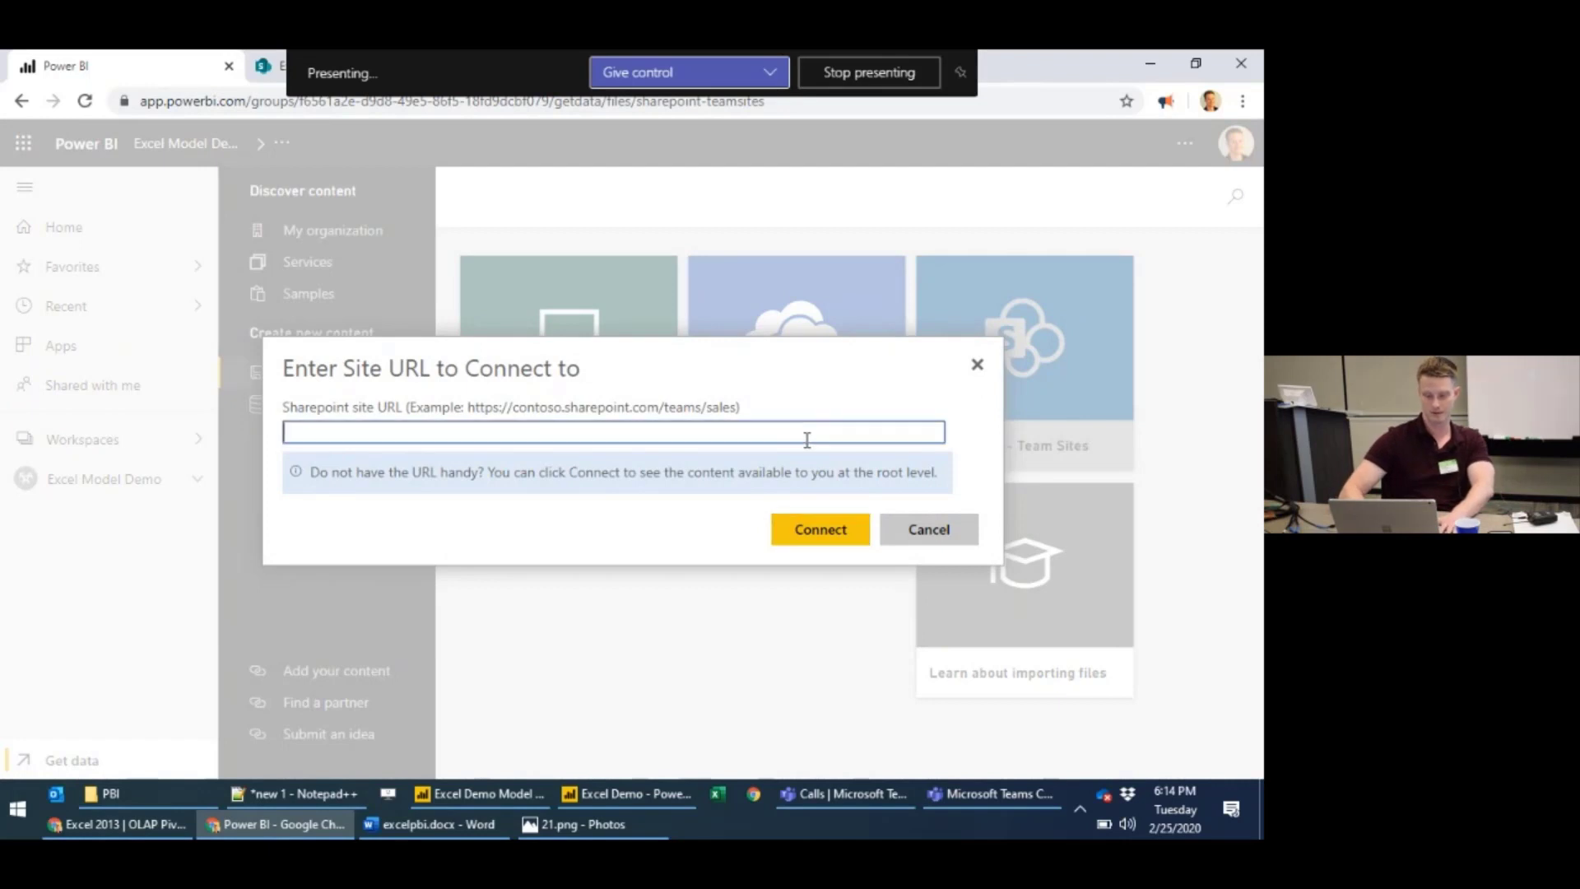
pyautogui.write('https://sunnybinet.sharepoint.com/sites/ExcelDemo')
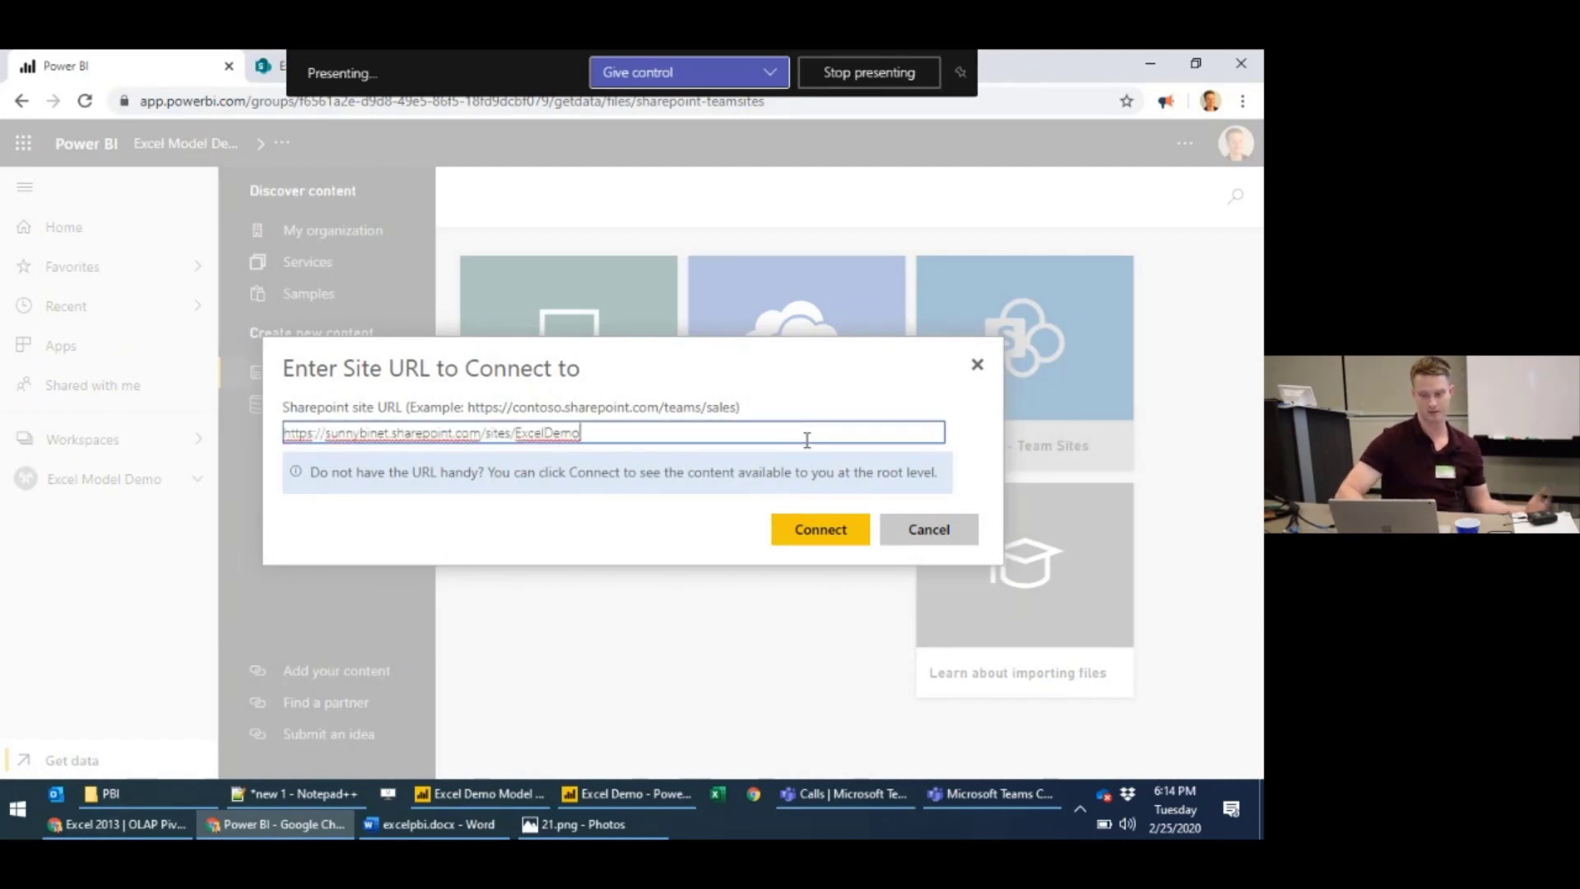
pyautogui.click(819, 529)
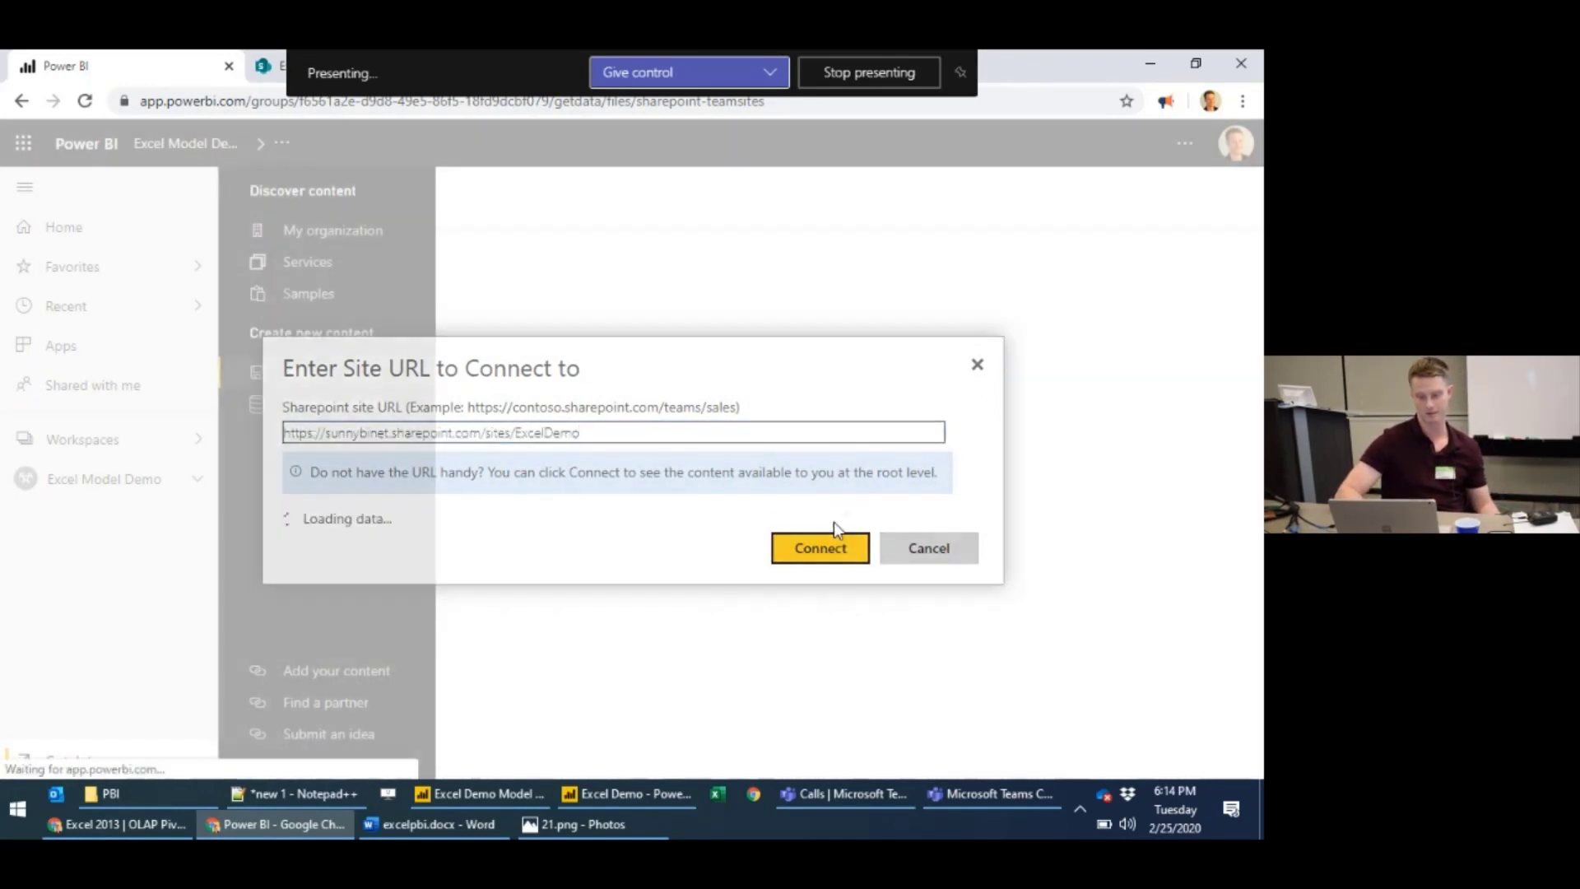
pyautogui.click(820, 547)
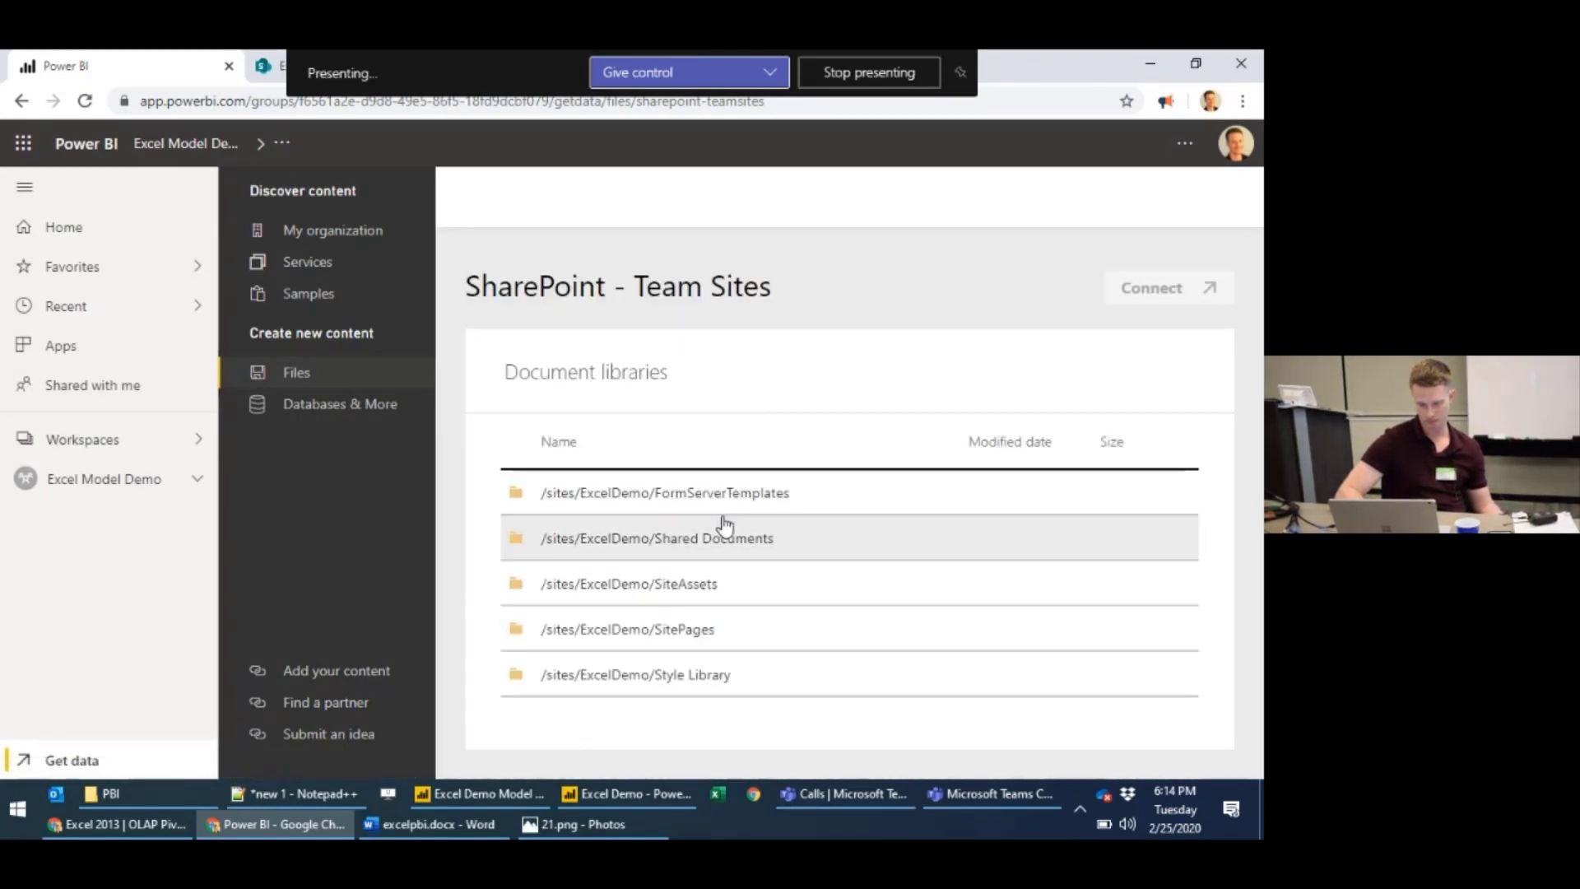
# - Import Excel Demo Model.pbix from the Shared Documents library into the workspace
pyautogui.click(655, 536)
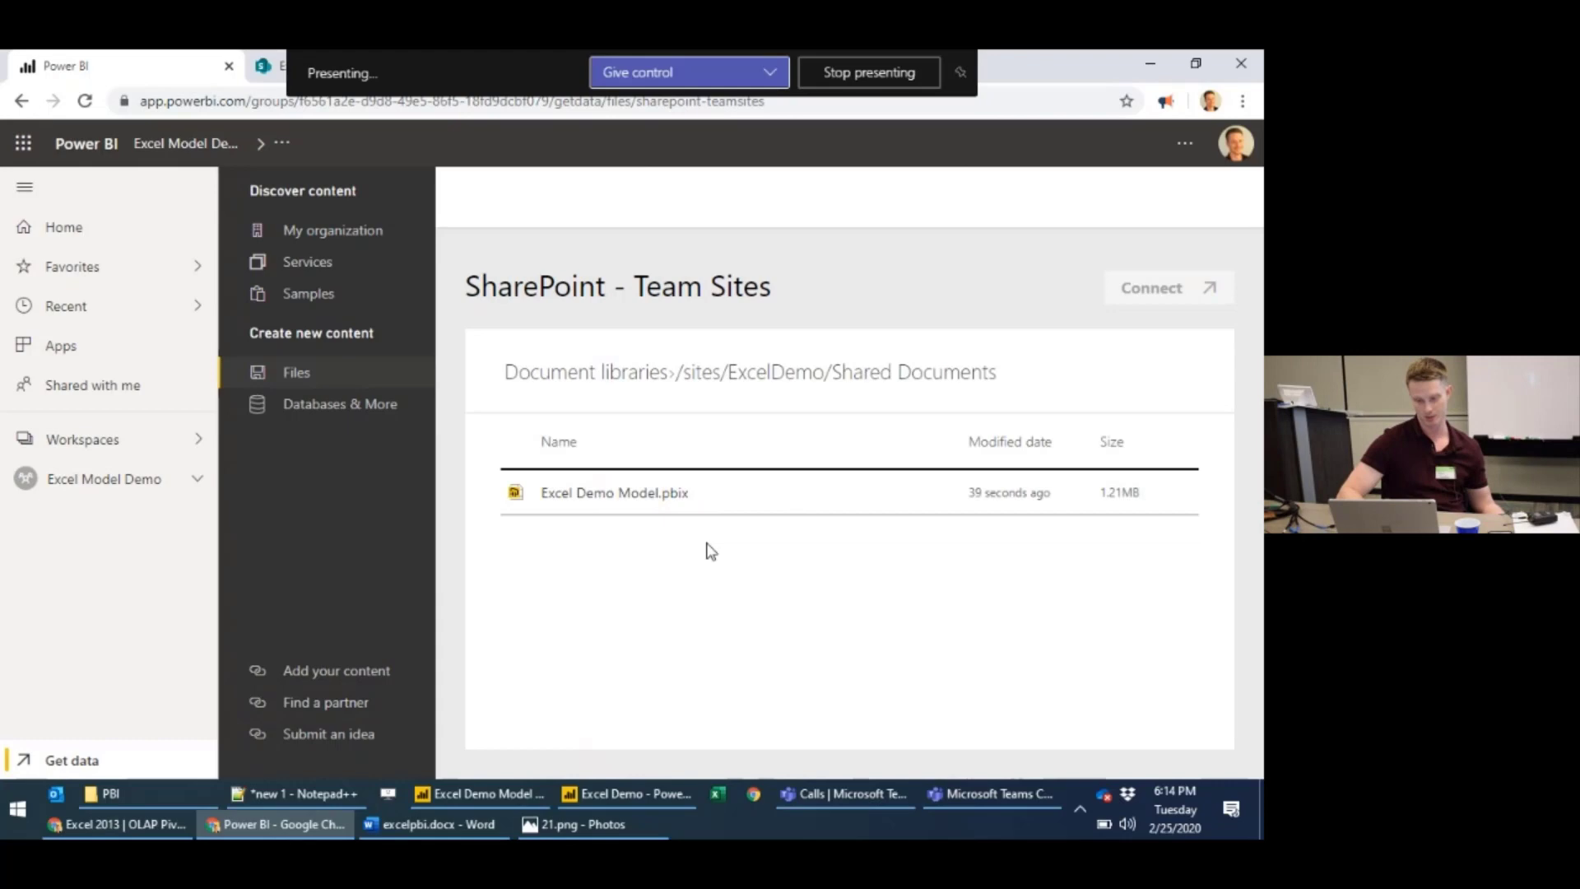
pyautogui.moveTo(656, 494)
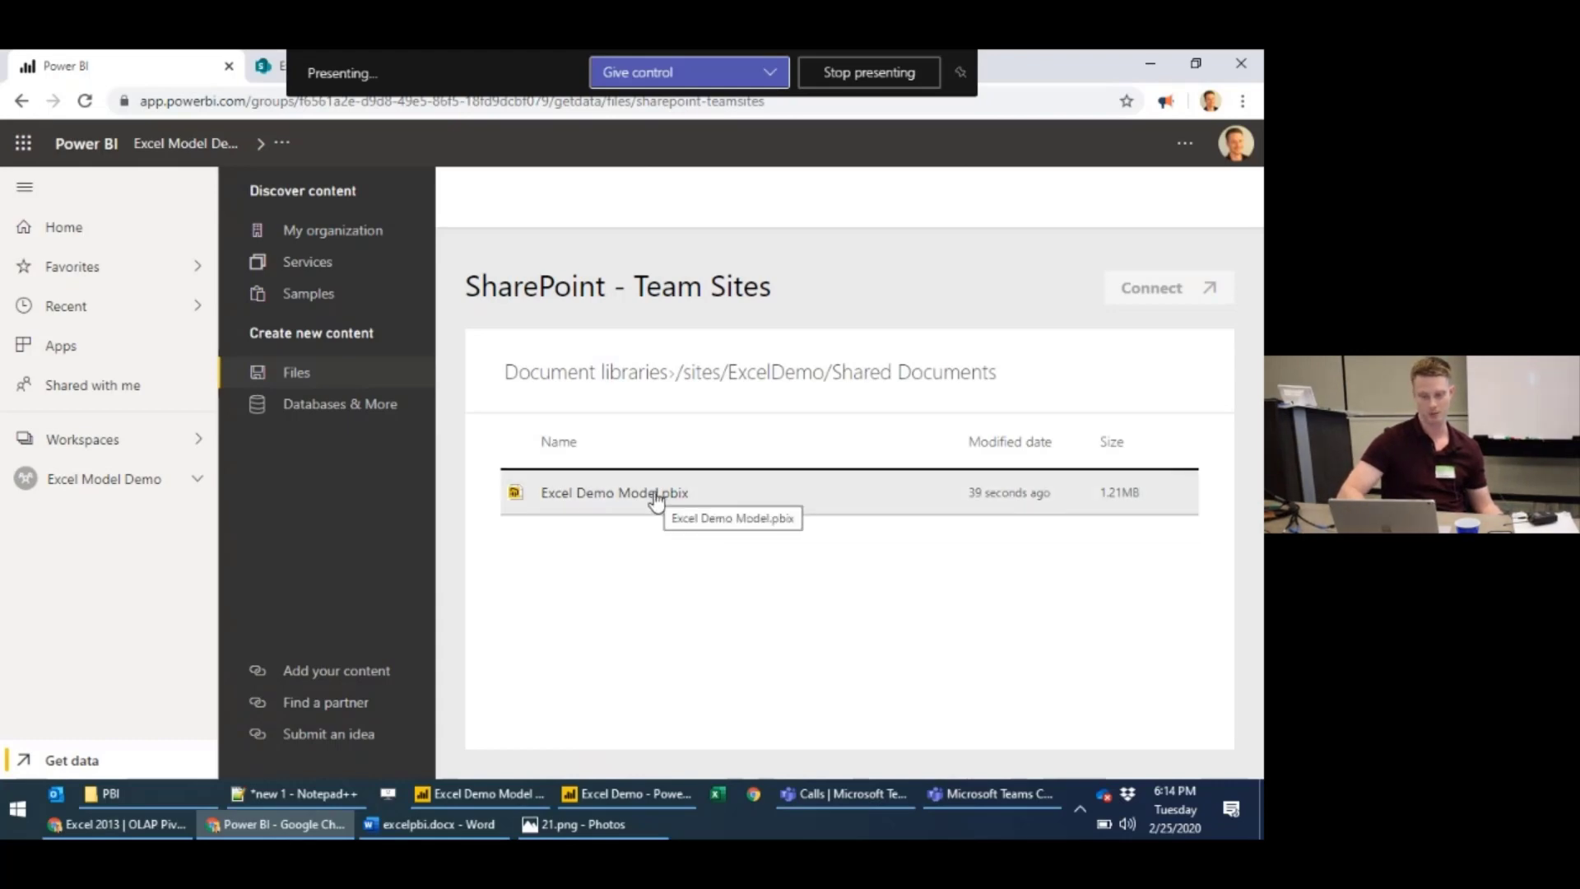
pyautogui.click(614, 493)
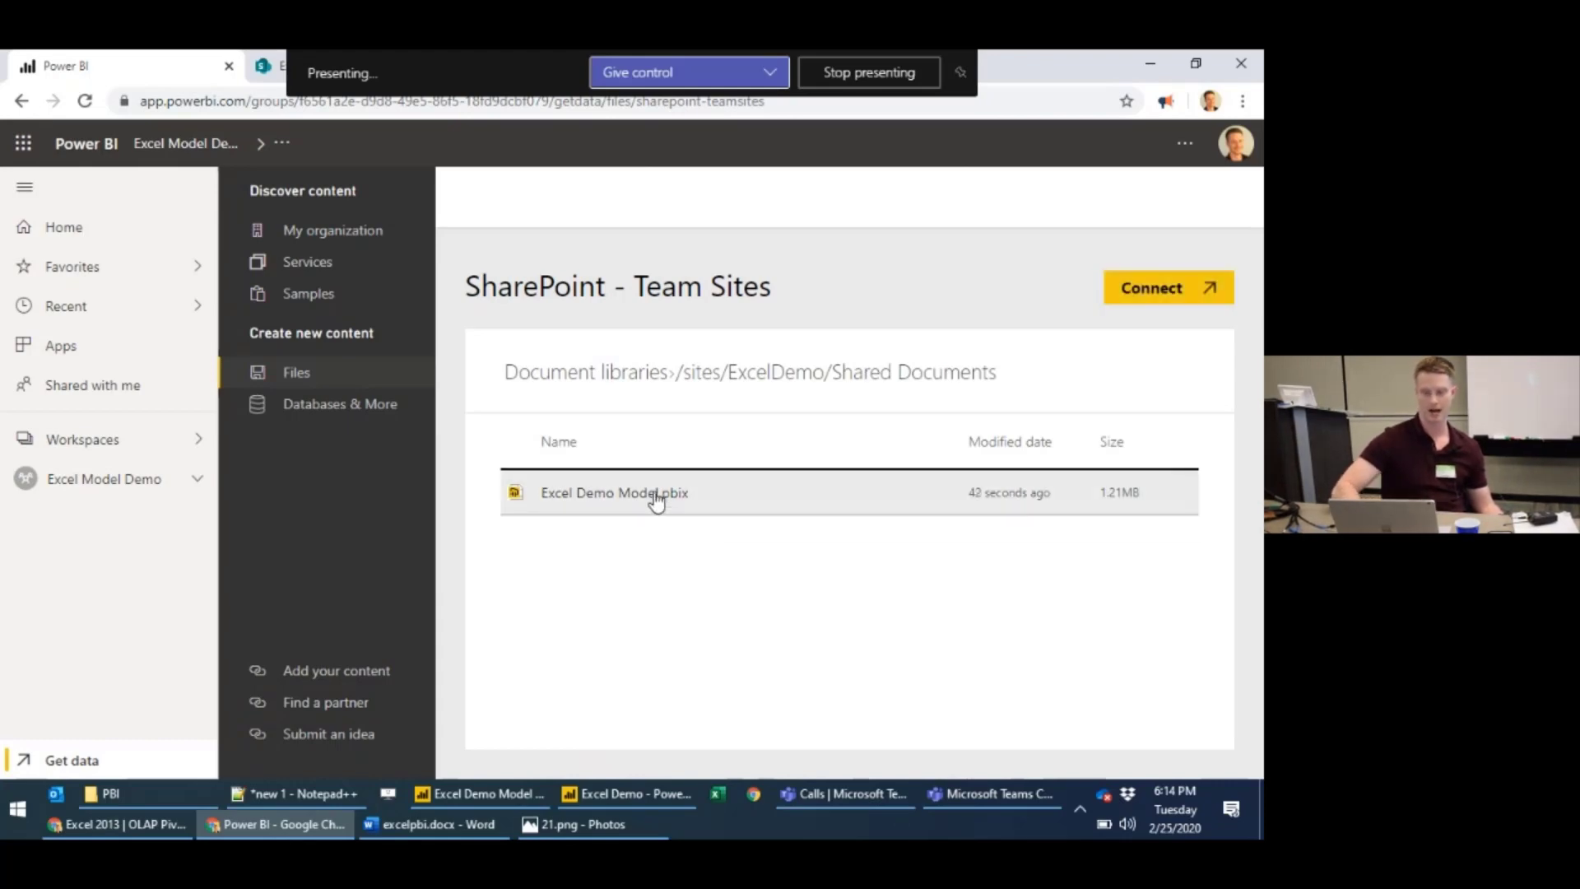
pyautogui.click(1169, 286)
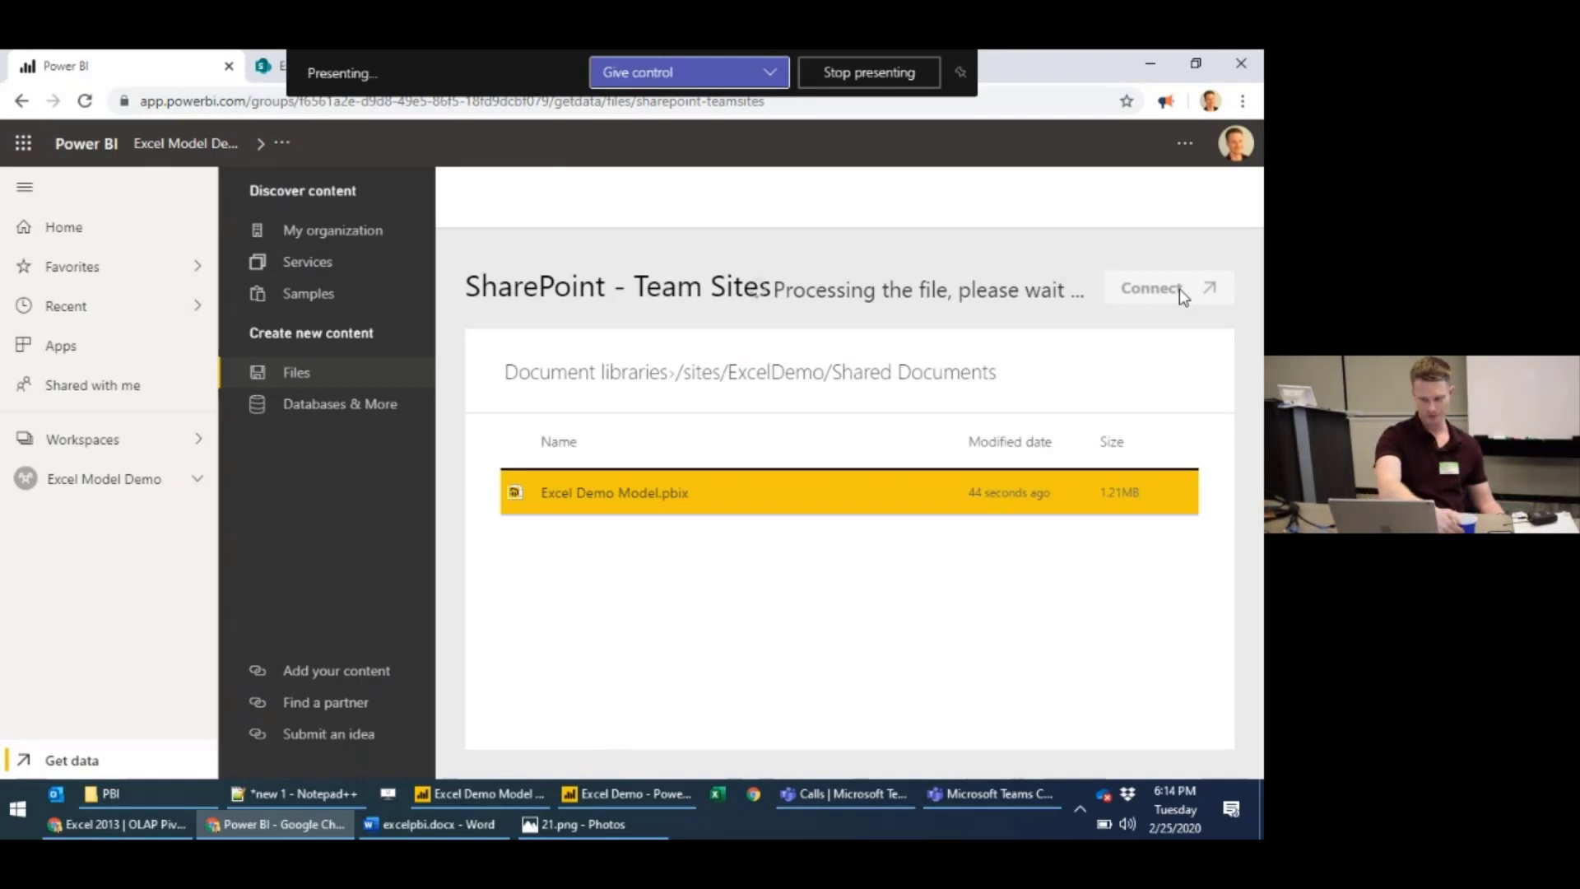
pyautogui.click(1152, 287)
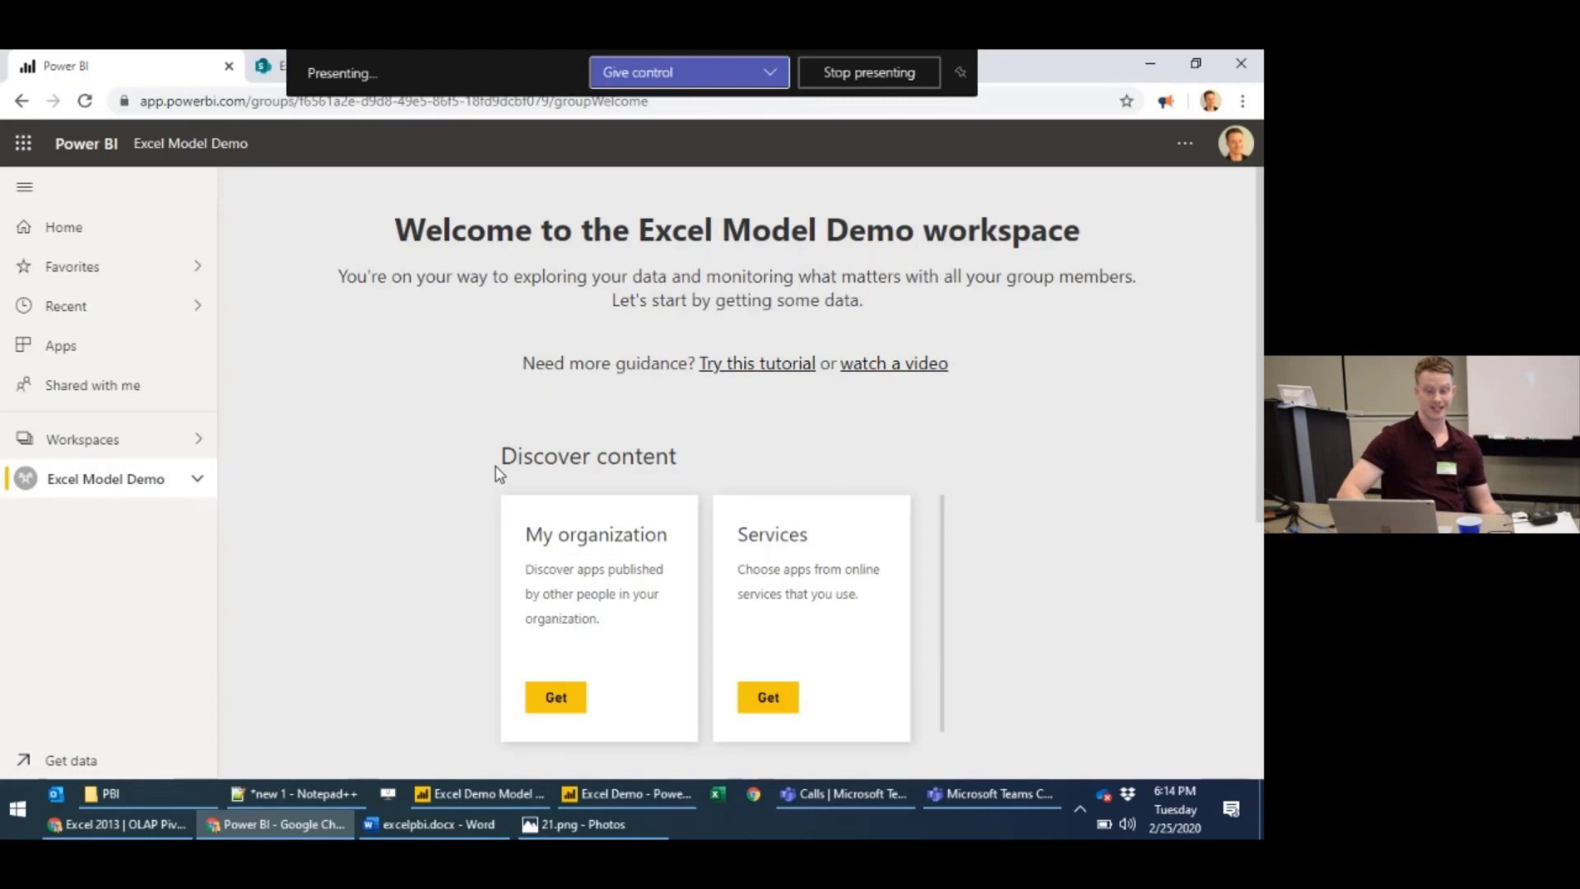
# - Expand the Excel Model Demo workspace contents and open the Excel Demo Model report
pyautogui.click(106, 477)
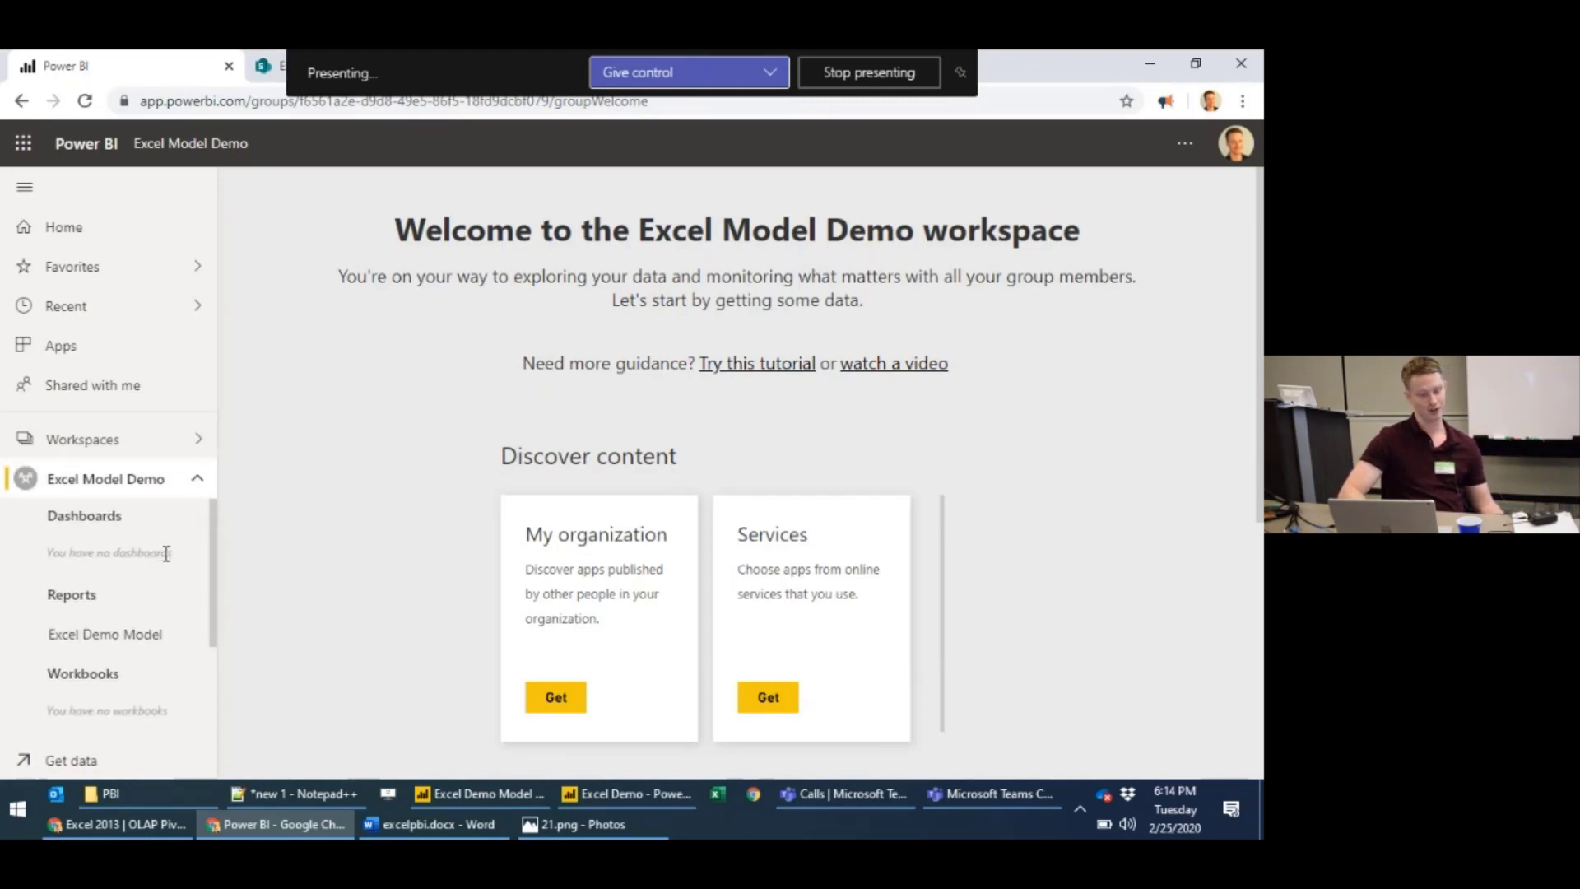
pyautogui.scroll(-3)
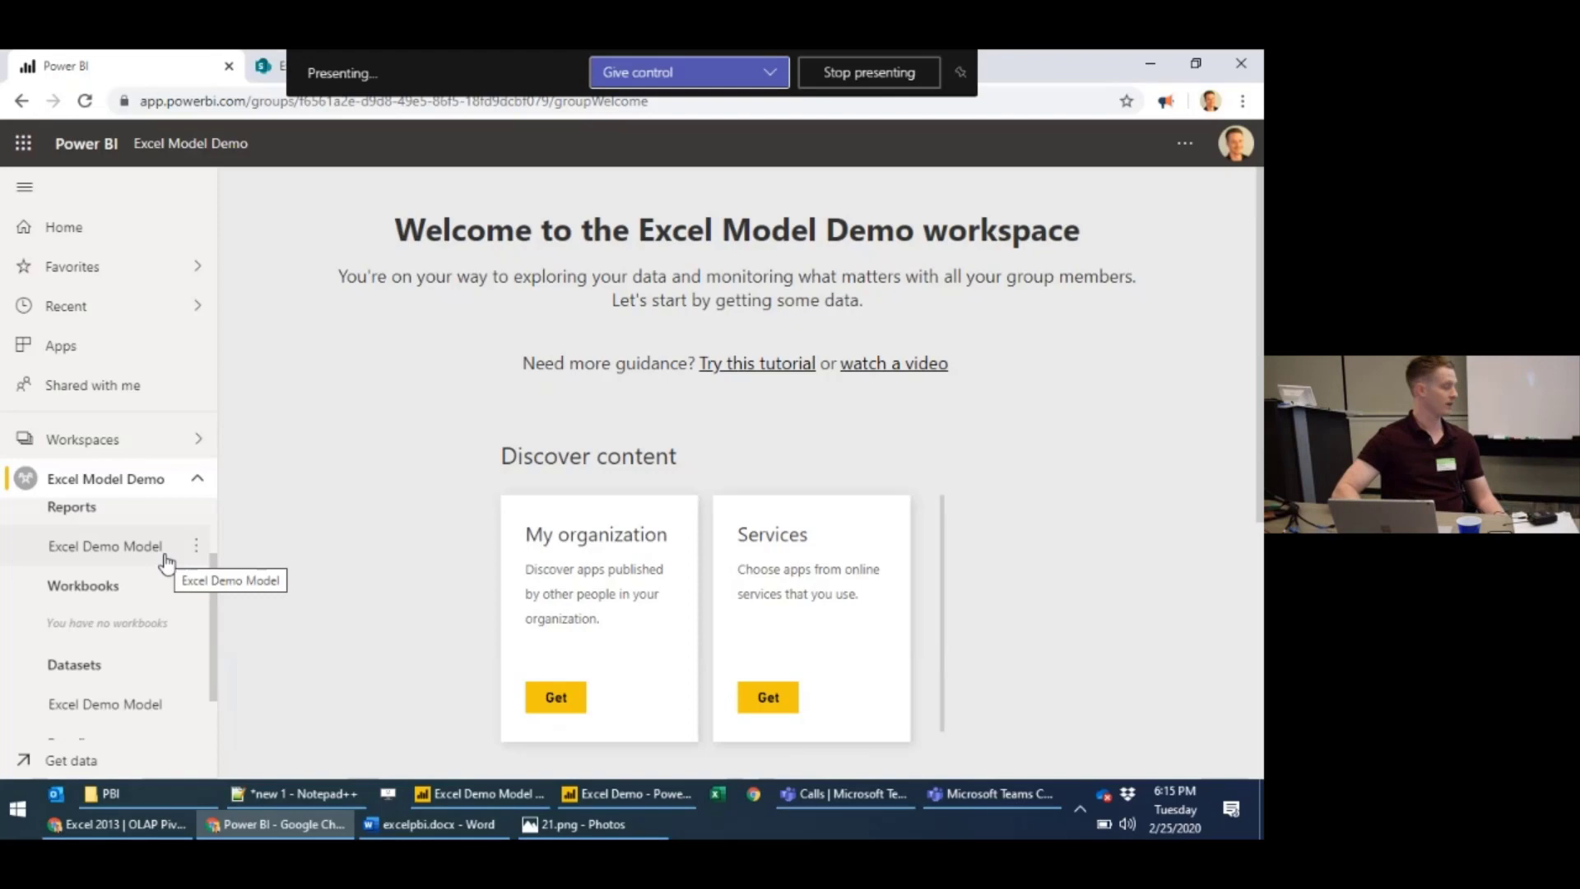
pyautogui.moveTo(127, 675)
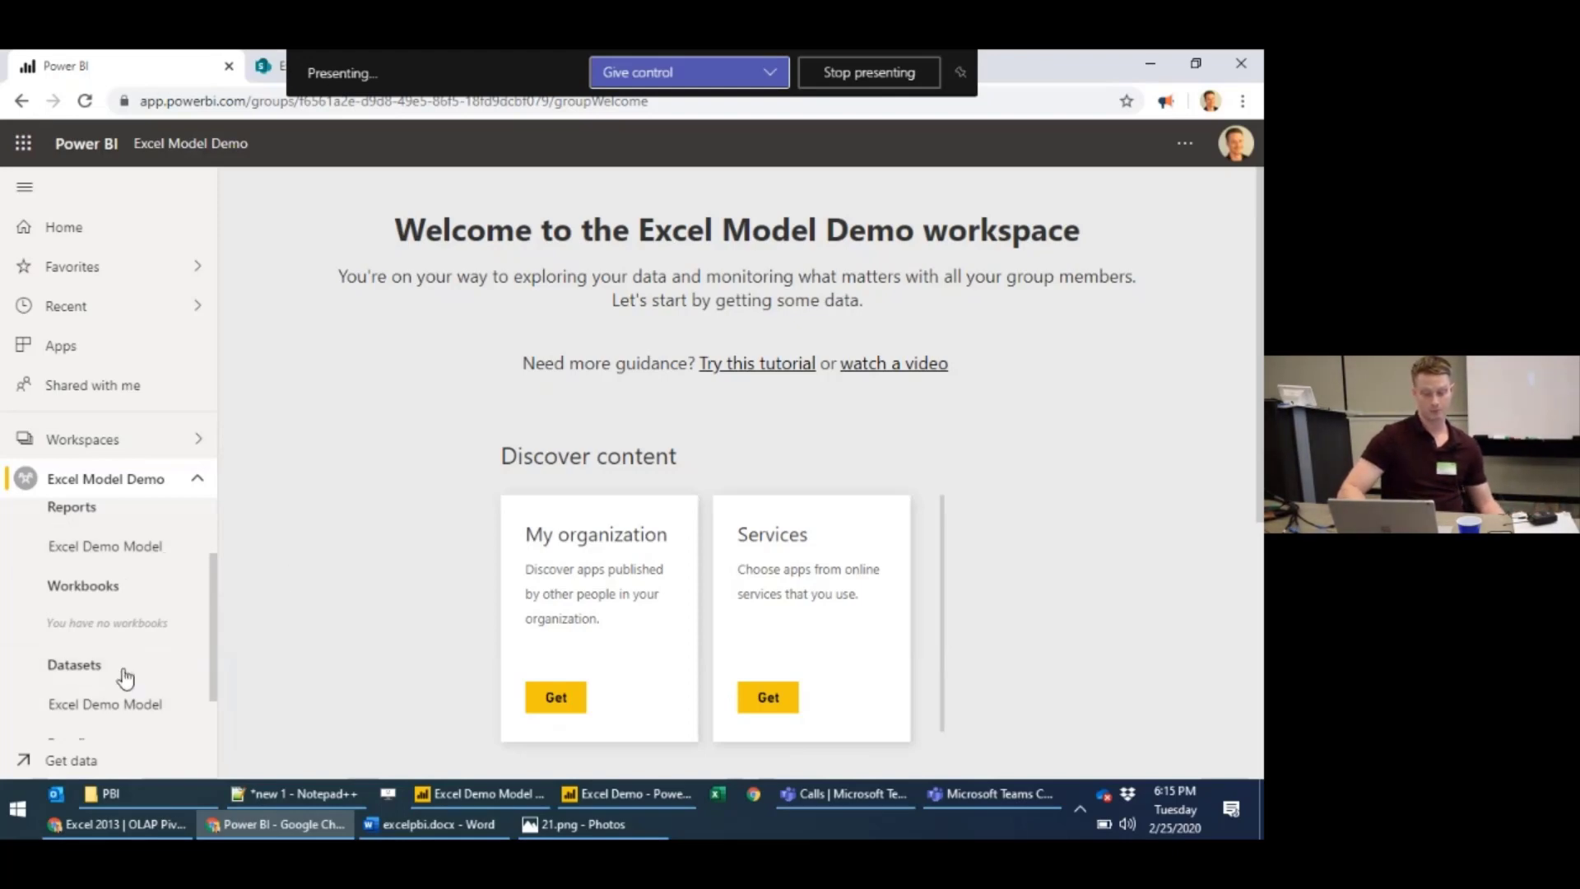
pyautogui.click(106, 545)
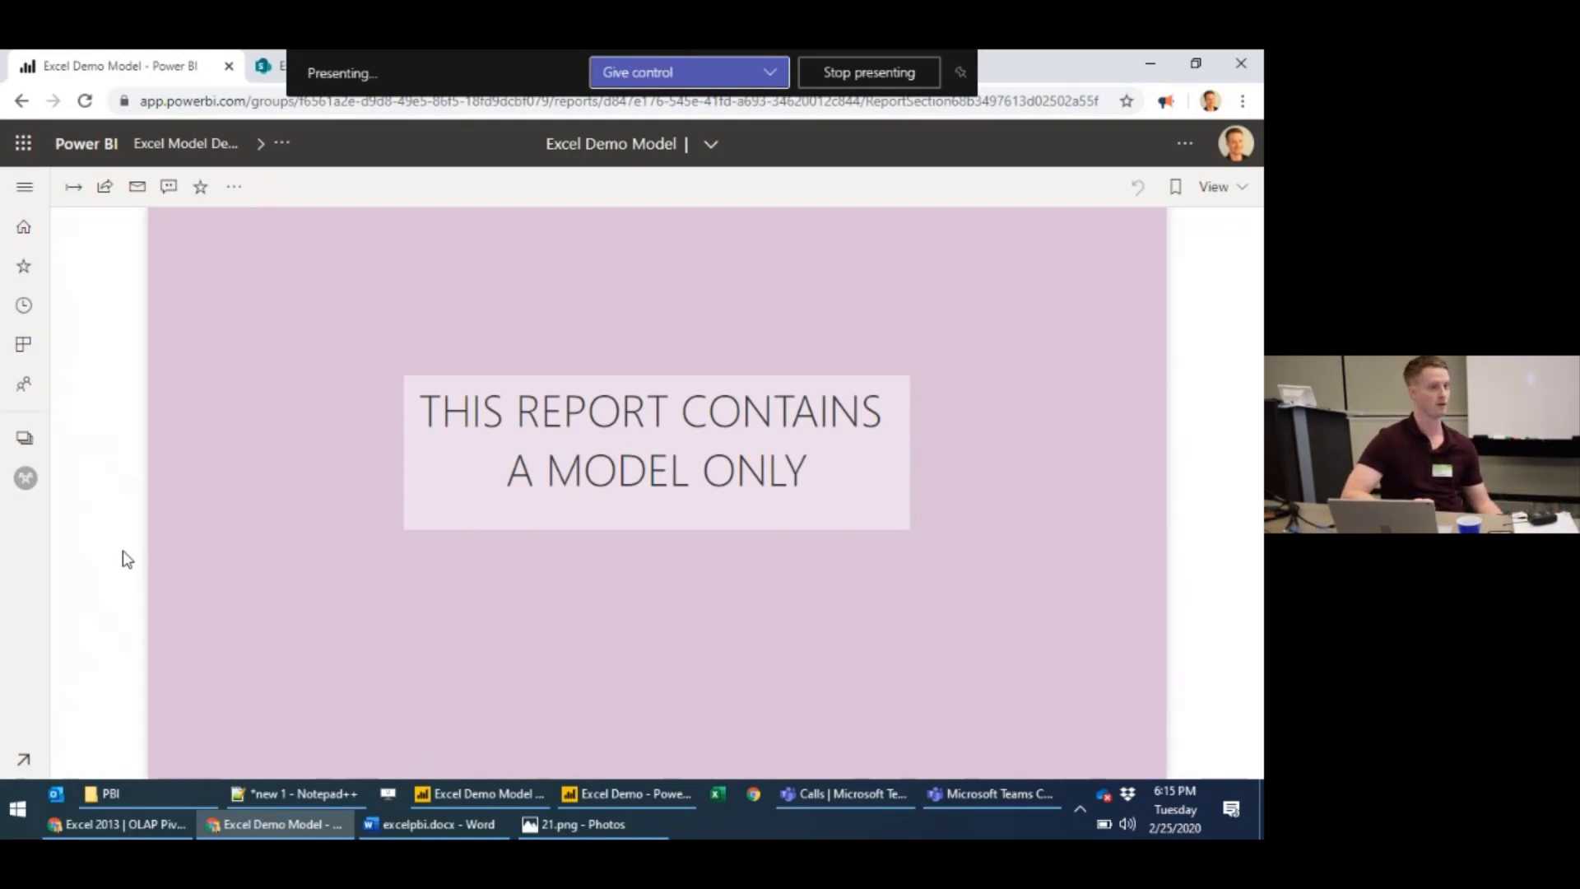
pyautogui.moveTo(380, 266)
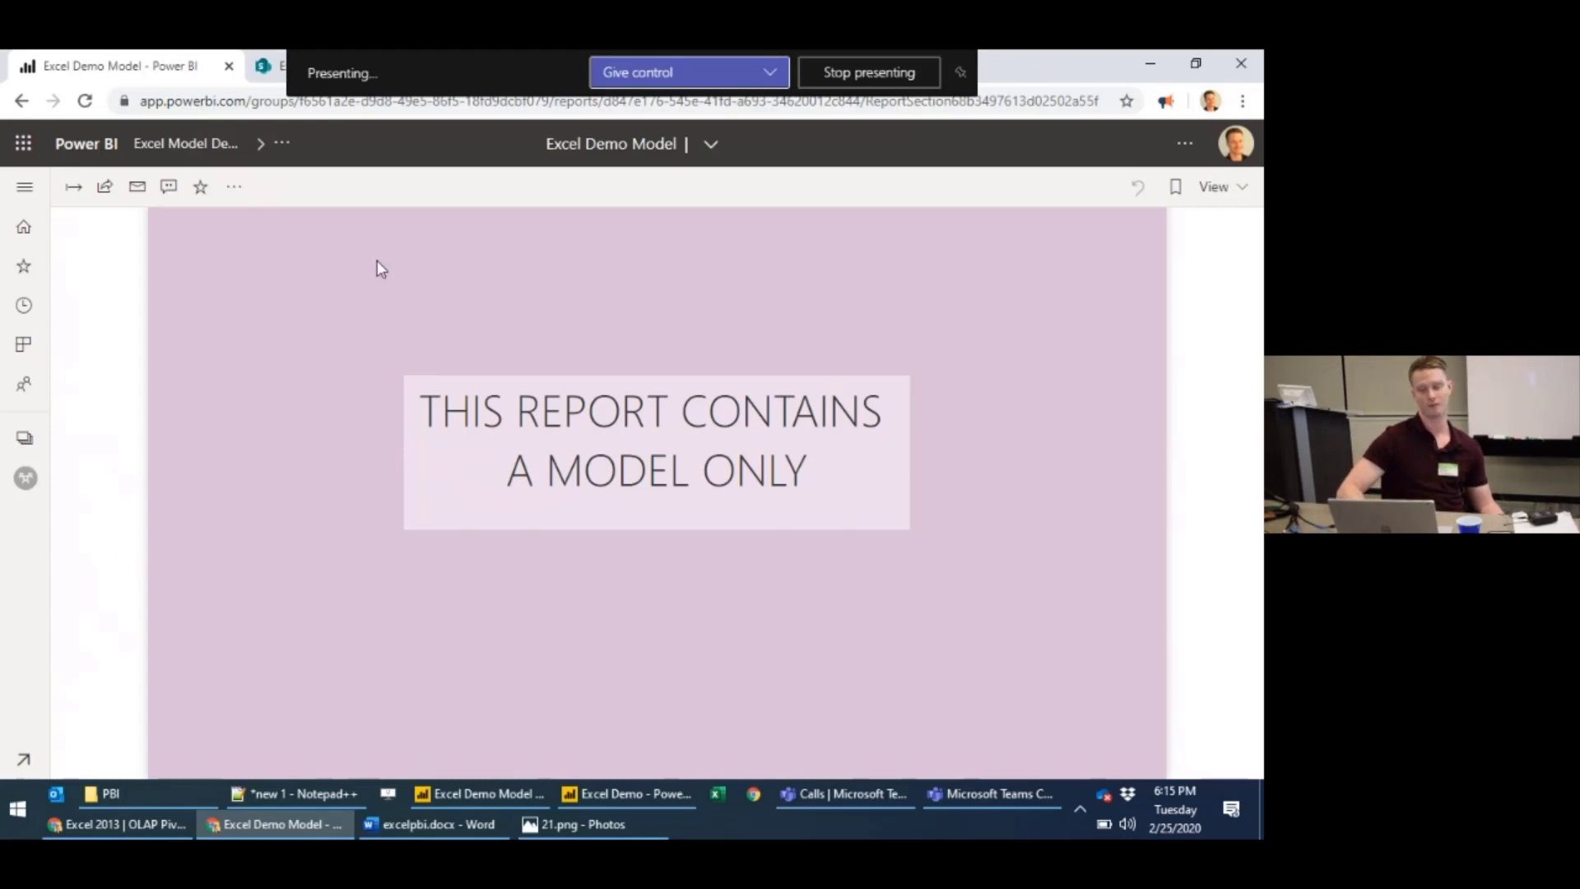
pyautogui.moveTo(470, 394)
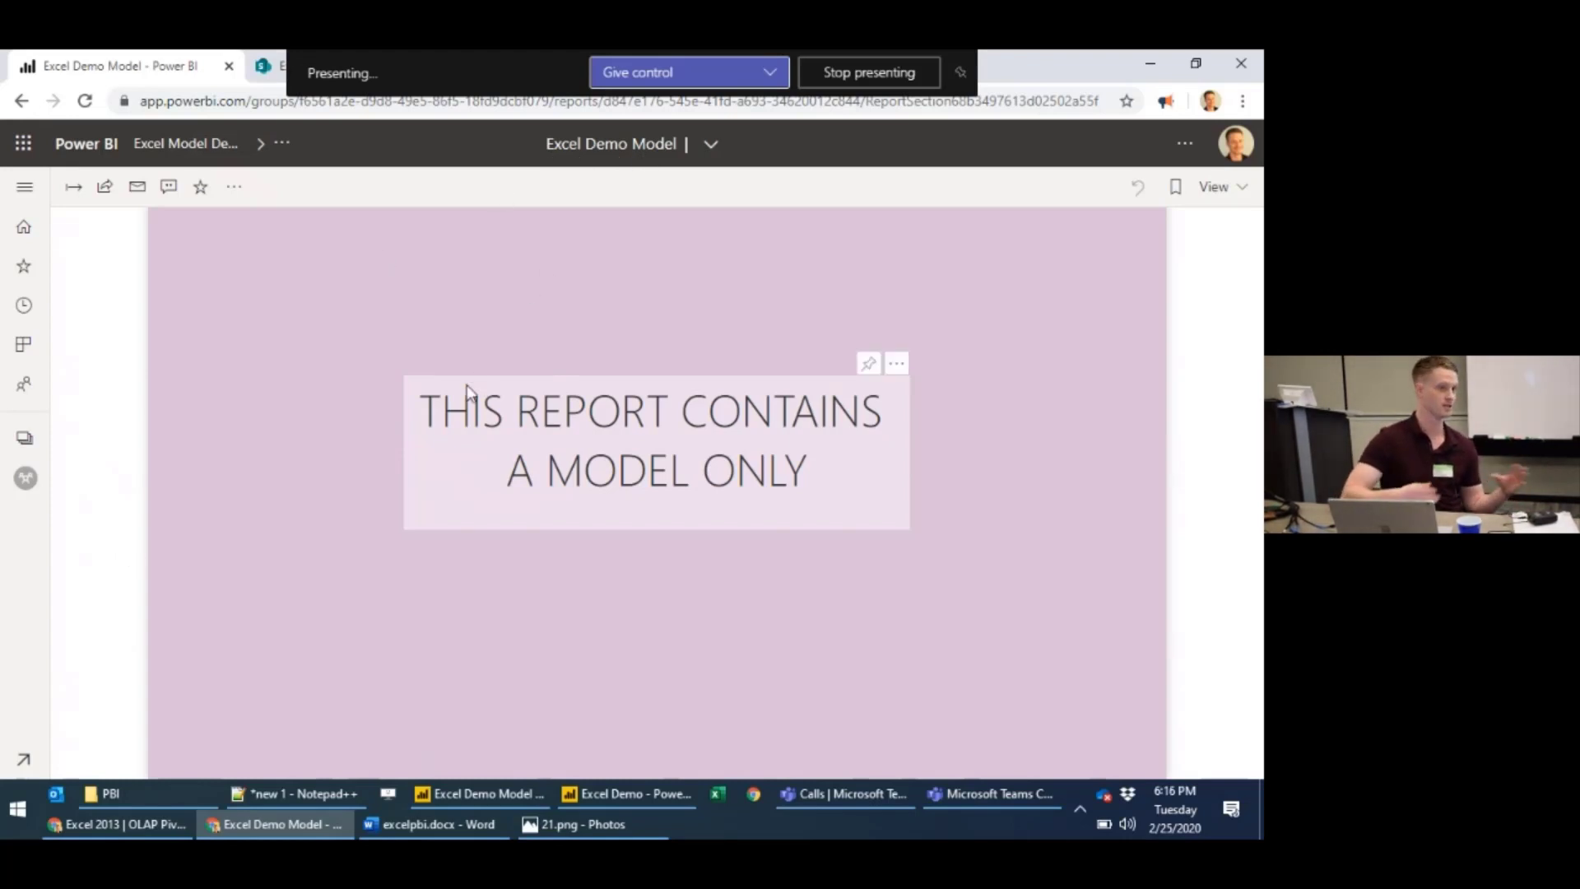